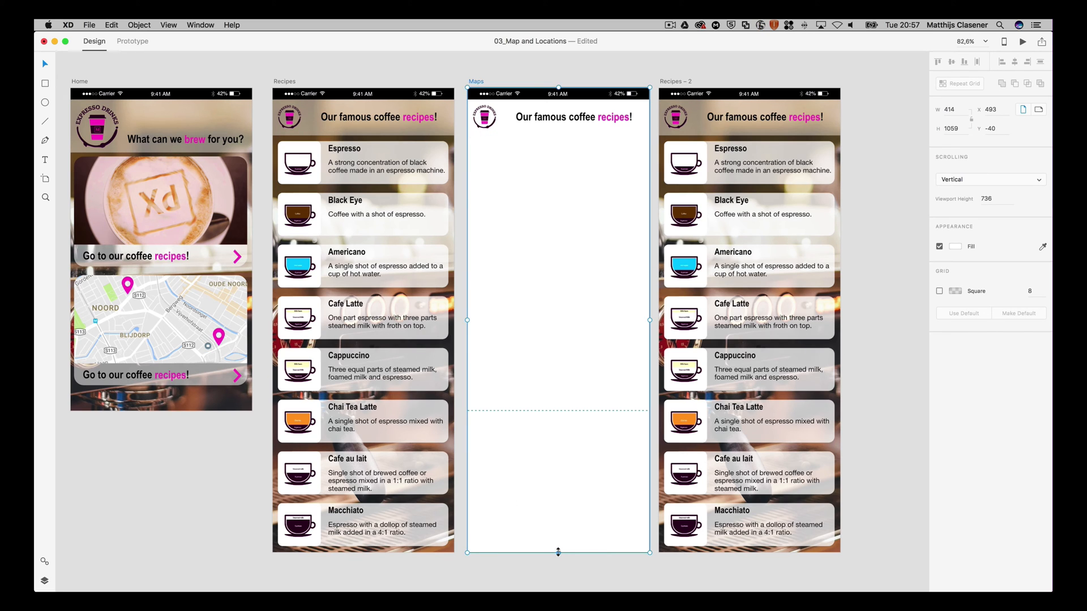
# Shorten the Maps artboard to 736 height and import the city map behind the header
pyautogui.moveTo(557, 552); pyautogui.dragTo(557, 424)
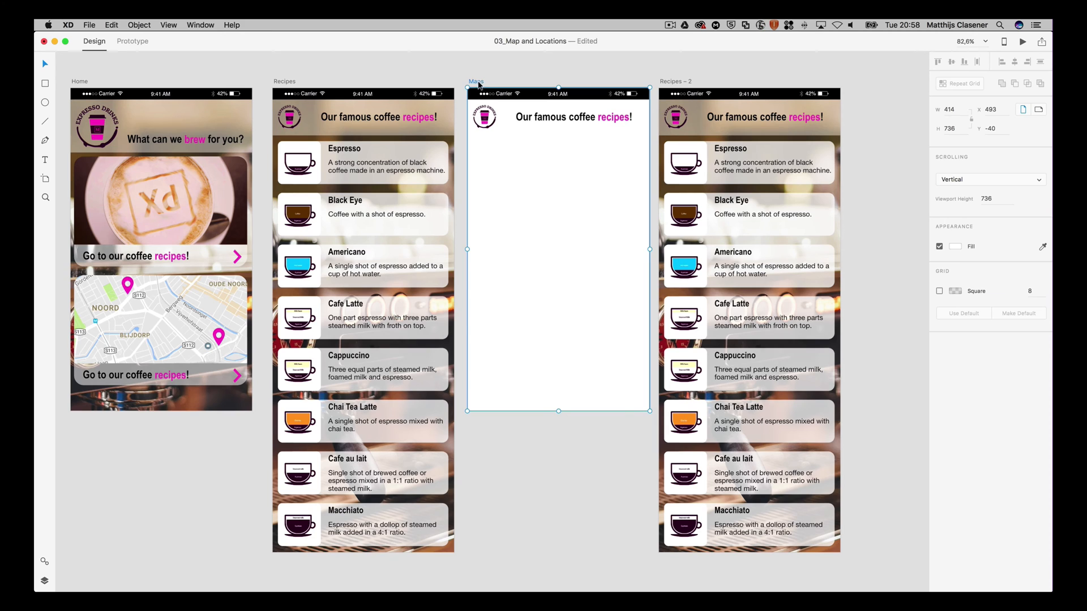
pyautogui.click(89, 25)
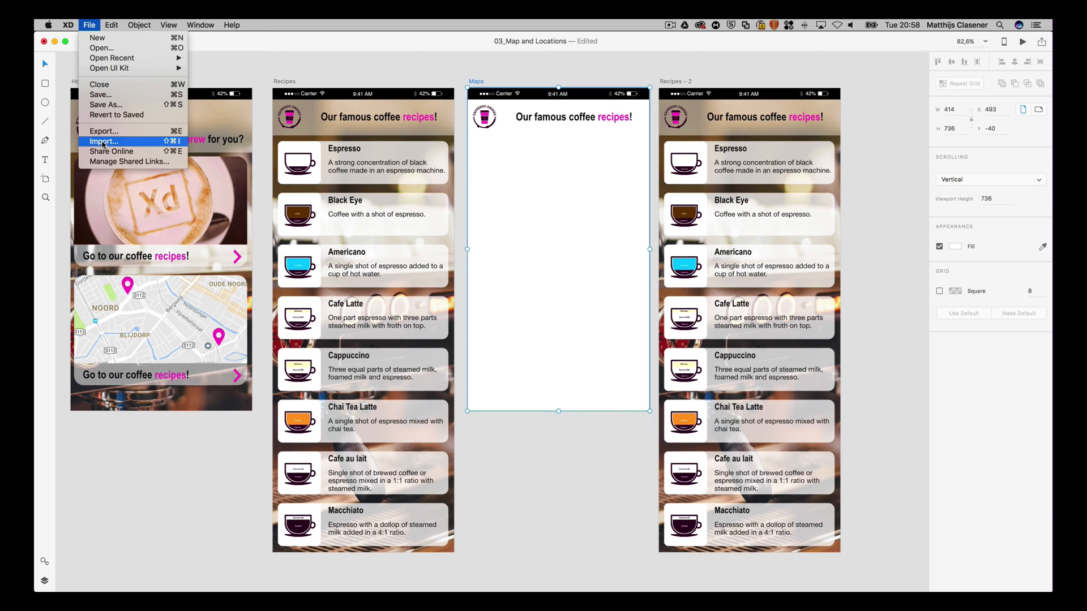
pyautogui.click(104, 142)
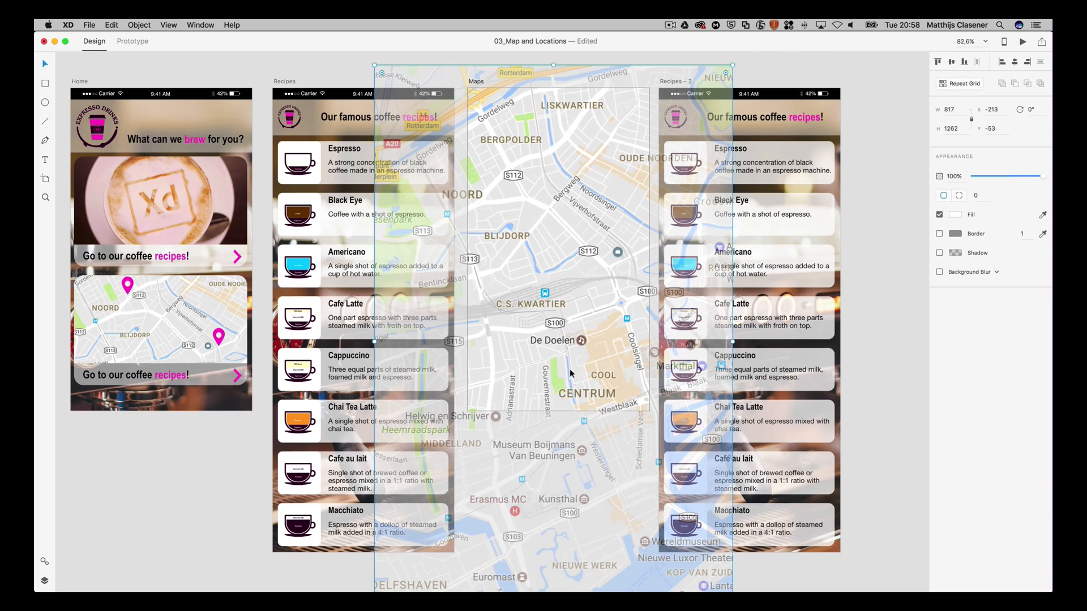
pyautogui.rightClick(571, 338)
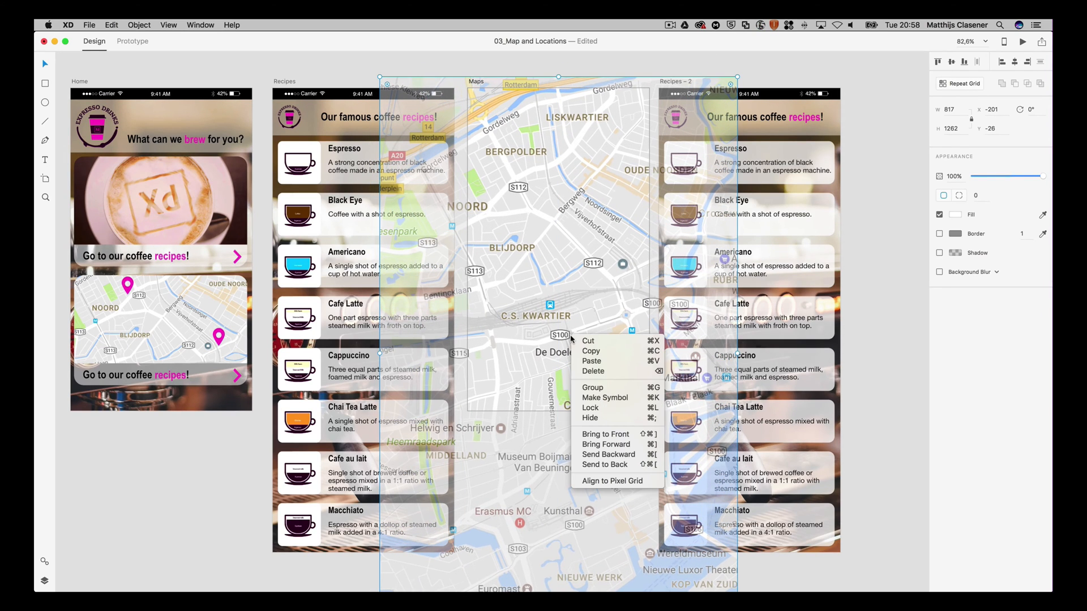
pyautogui.moveTo(605, 464)
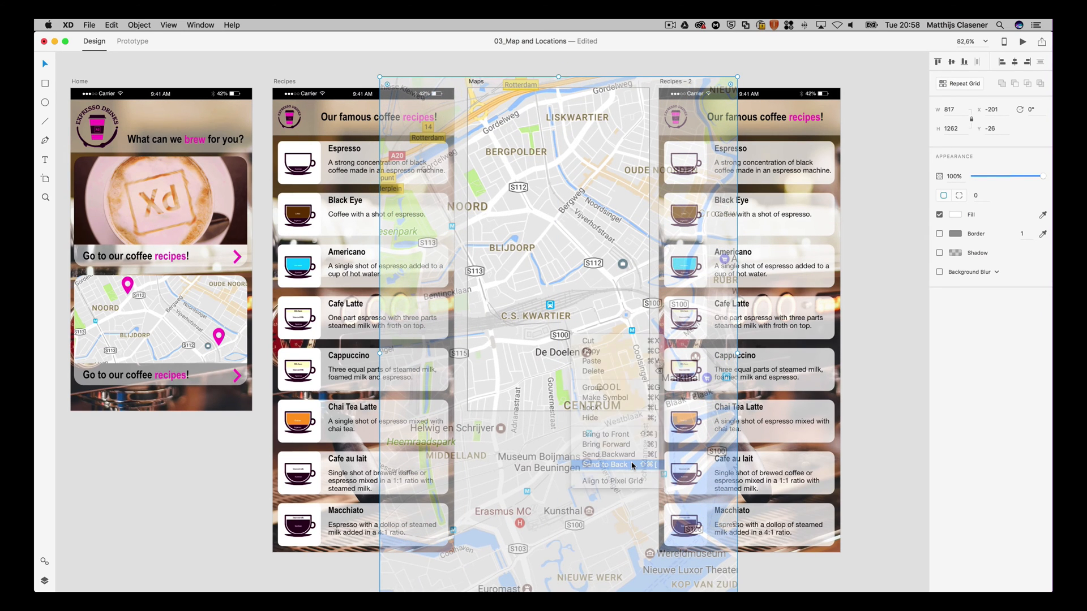
pyautogui.click(604, 464)
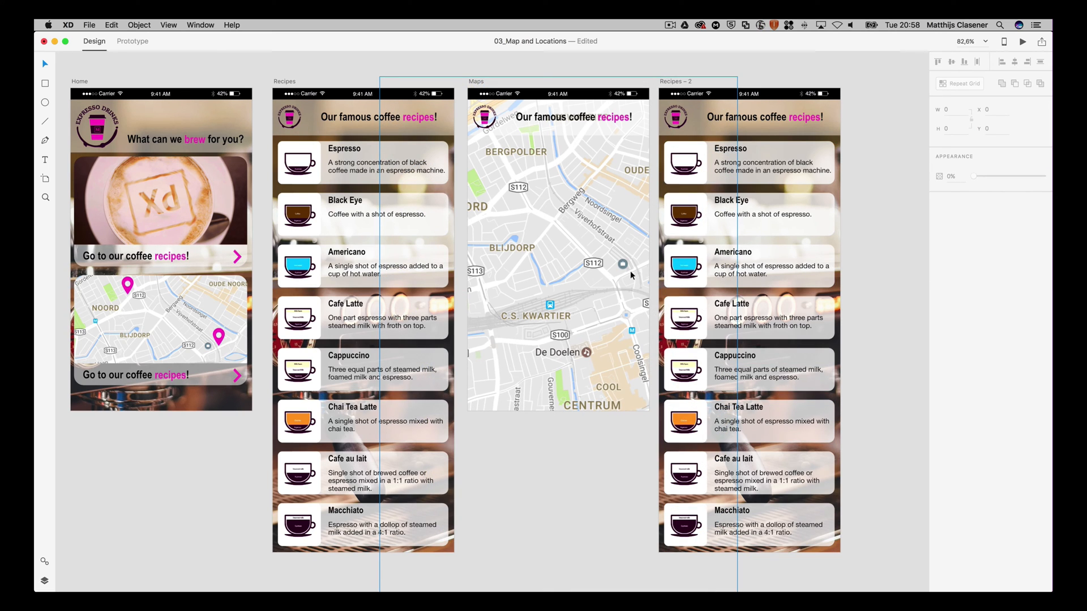
pyautogui.moveTo(498, 190)
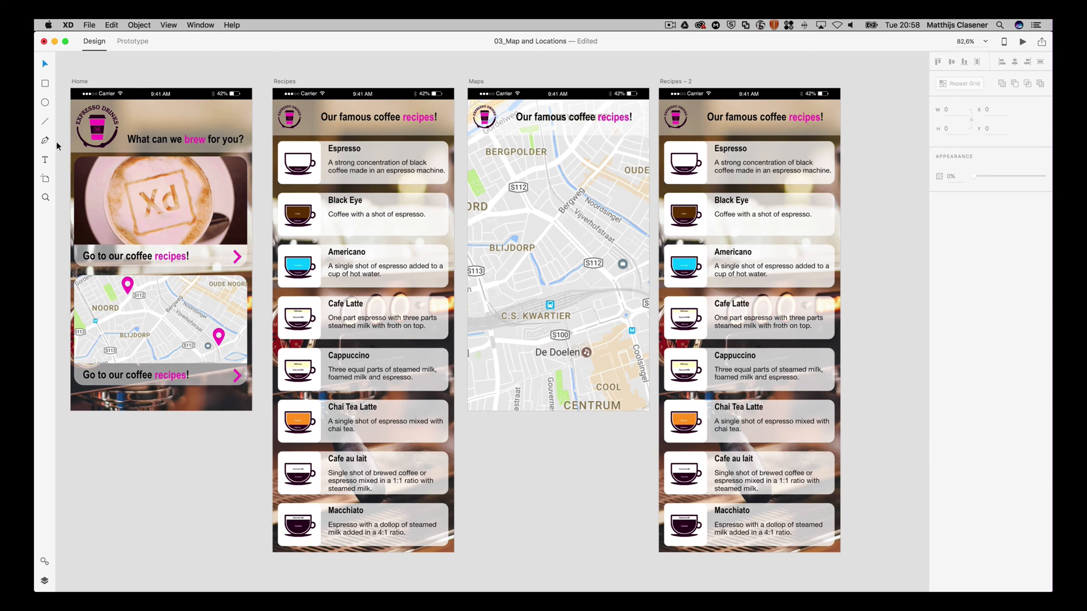
pyautogui.moveTo(46, 105)
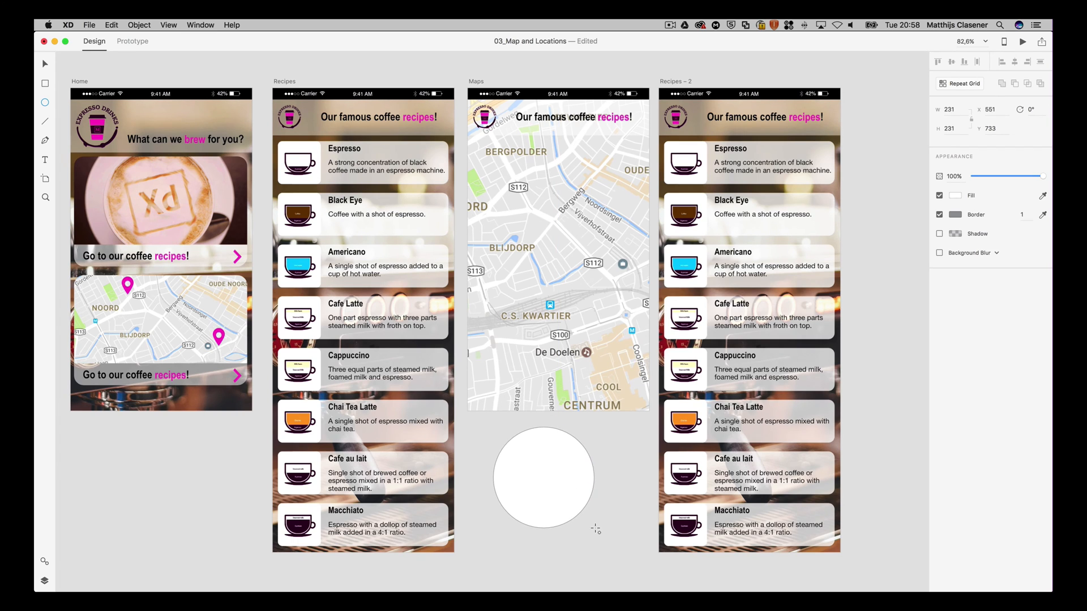
# Draw a circle below the Maps artboard and pull its bottom anchor into a pointed tip
pyautogui.moveTo(595, 529); pyautogui.dragTo(584, 518)
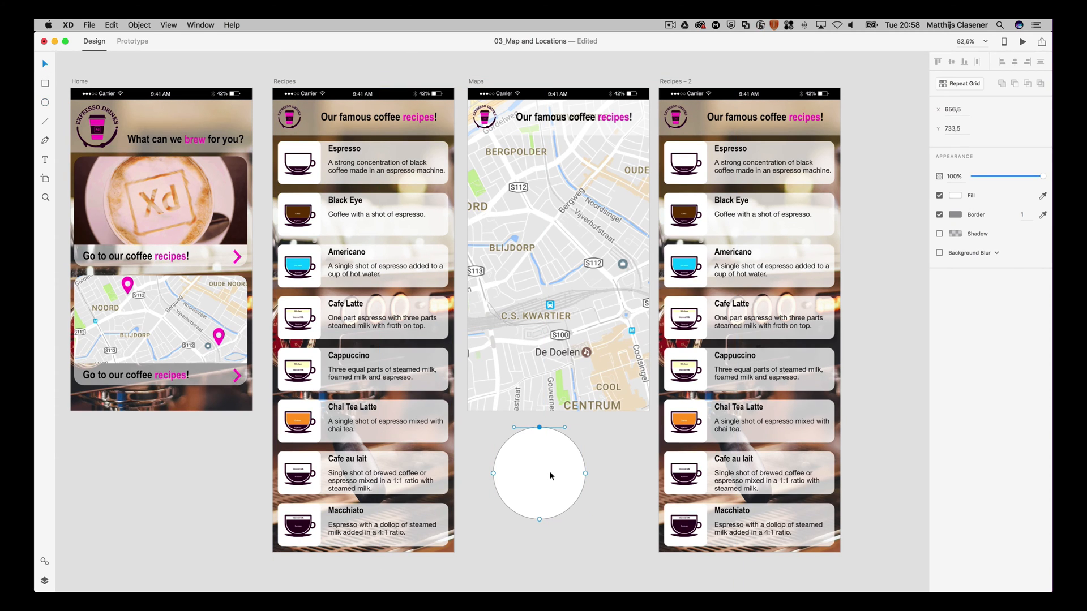
pyautogui.moveTo(545, 516)
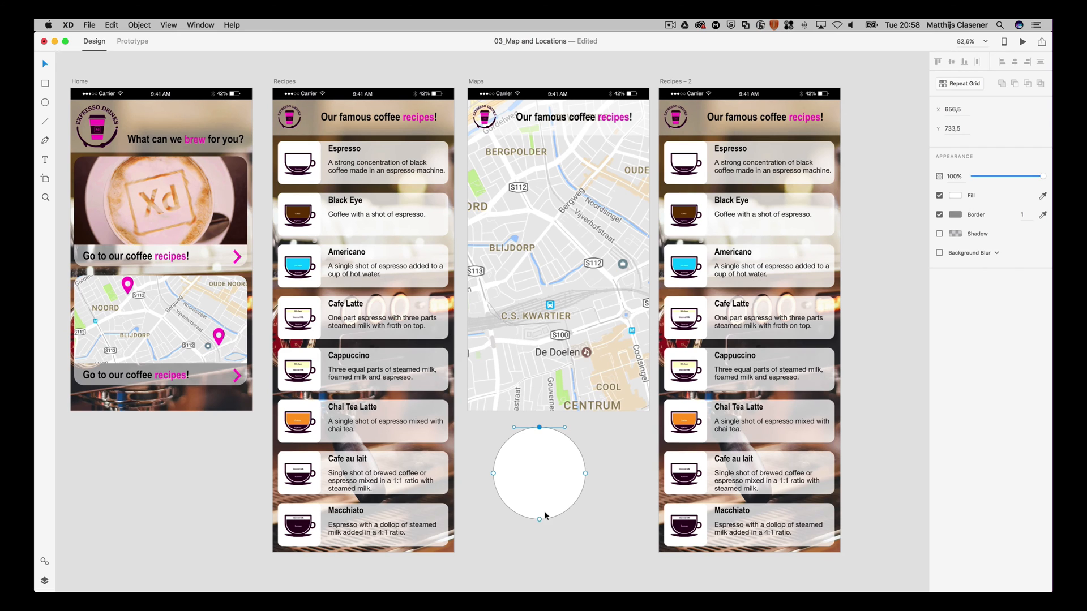
pyautogui.moveTo(539, 425); pyautogui.dragTo(539, 520)
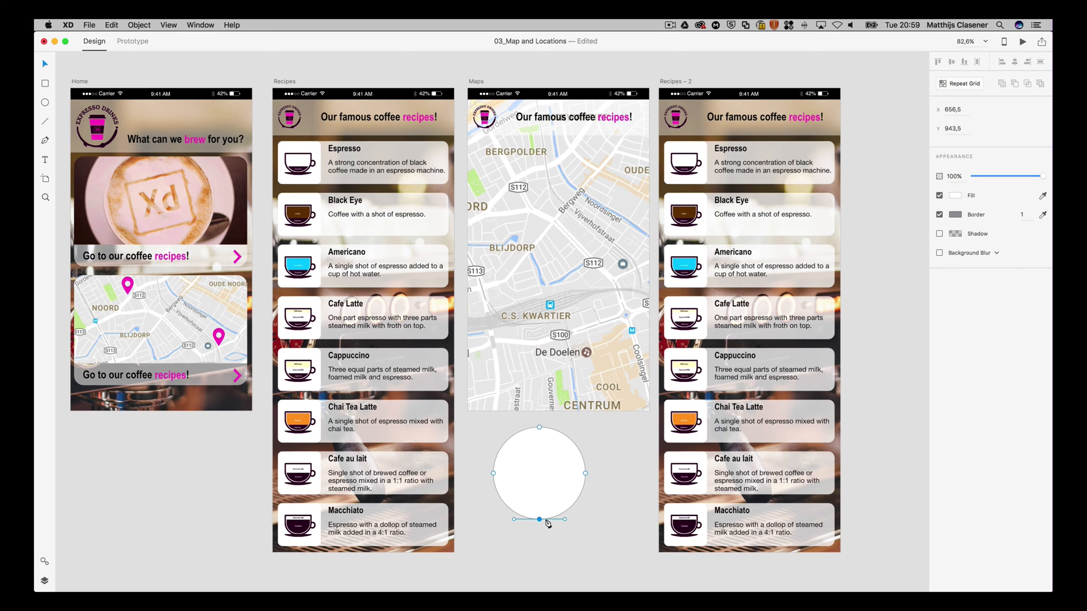
pyautogui.moveTo(538, 519); pyautogui.dragTo(560, 538)
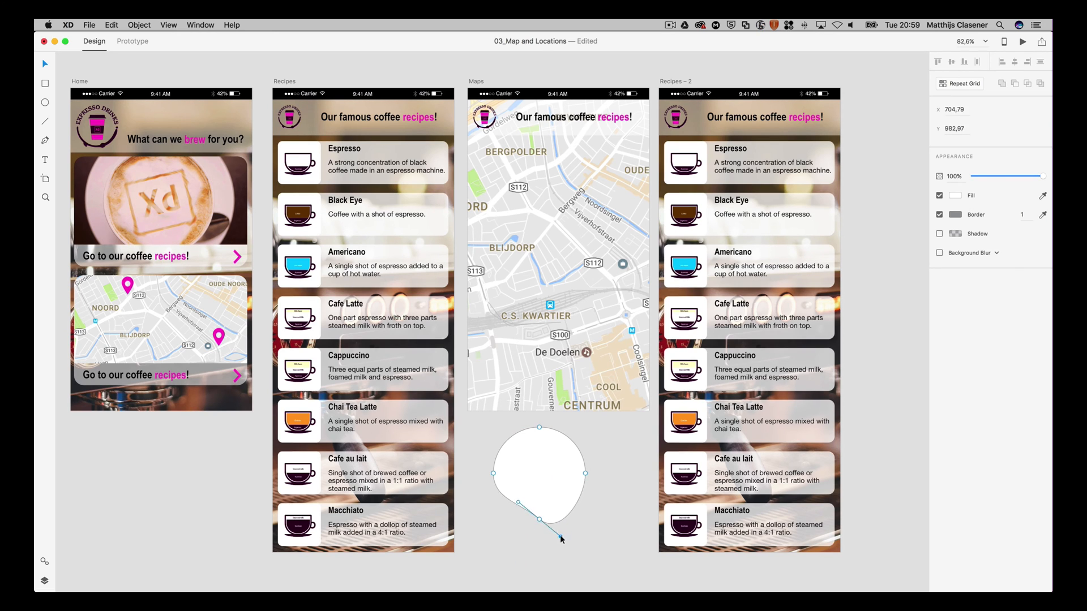
pyautogui.moveTo(562, 537); pyautogui.dragTo(538, 522)
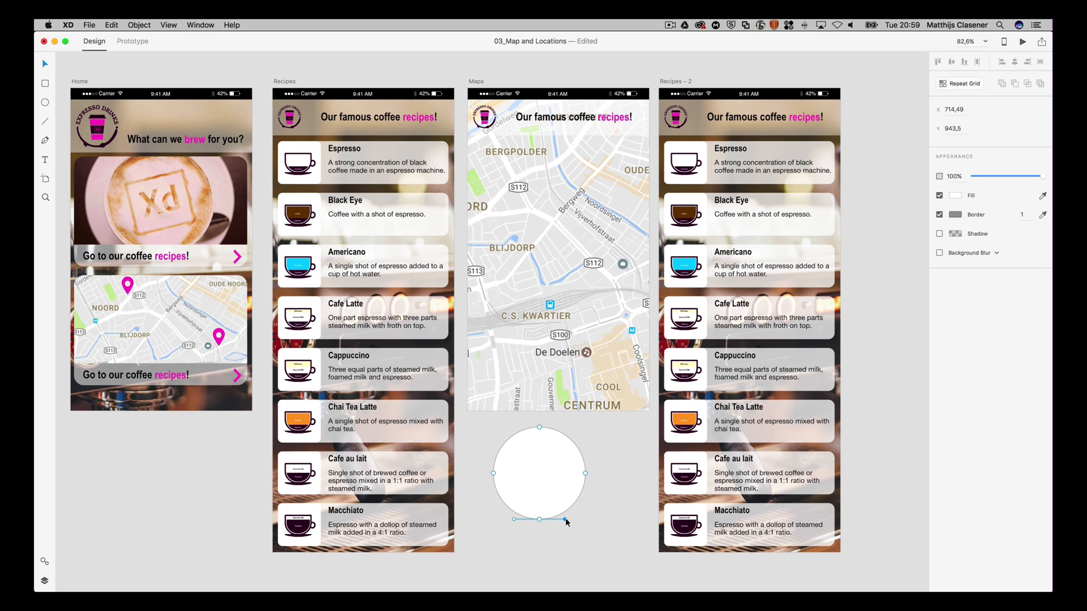
pyautogui.moveTo(539, 522); pyautogui.dragTo(538, 522)
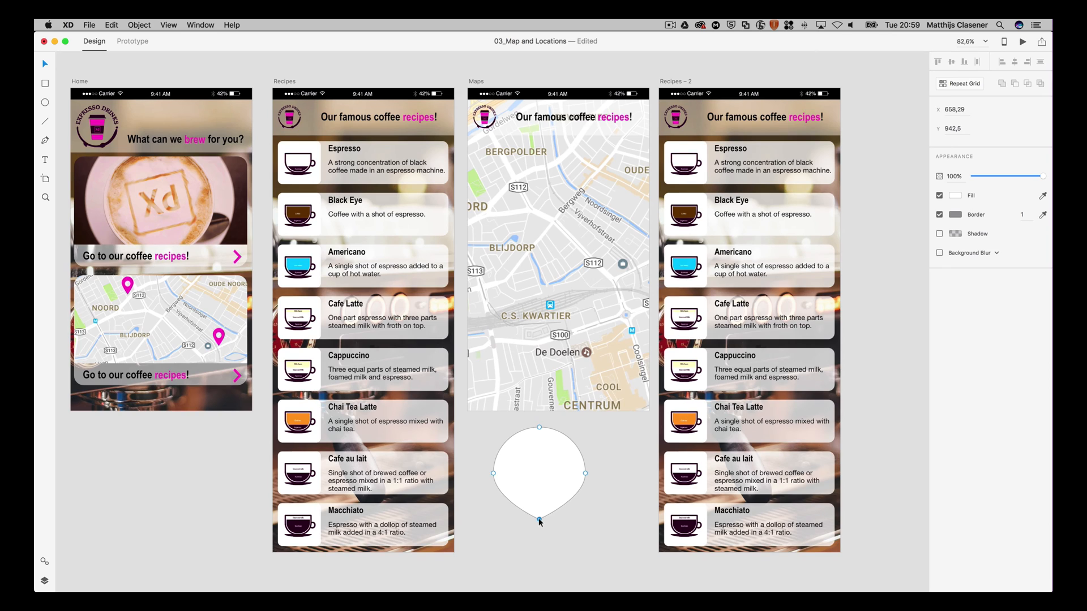
pyautogui.moveTo(540, 520); pyautogui.dragTo(540, 568)
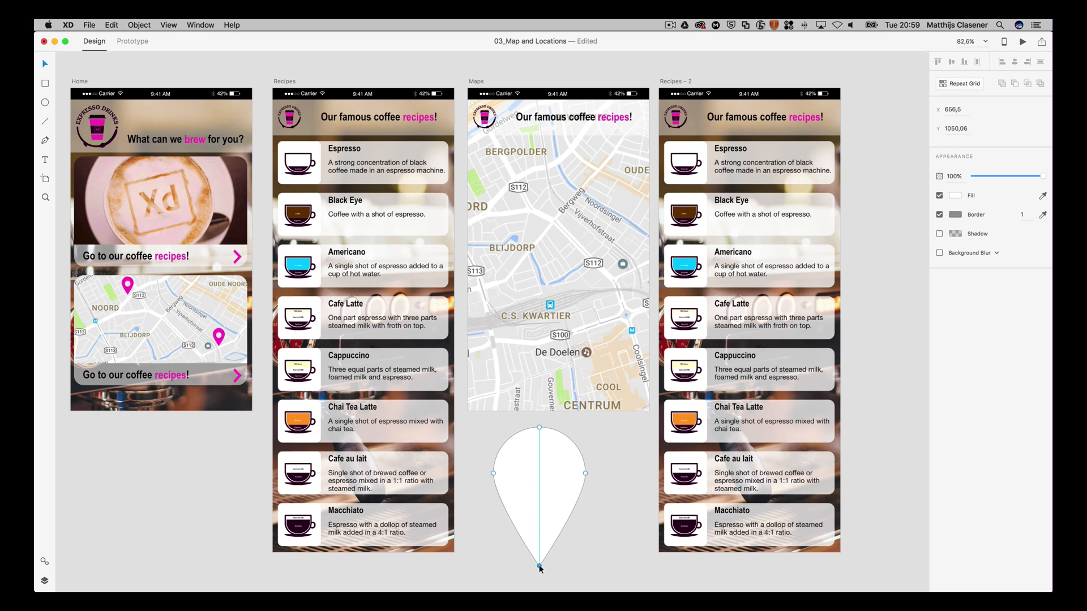
pyautogui.moveTo(540, 566); pyautogui.dragTo(540, 569)
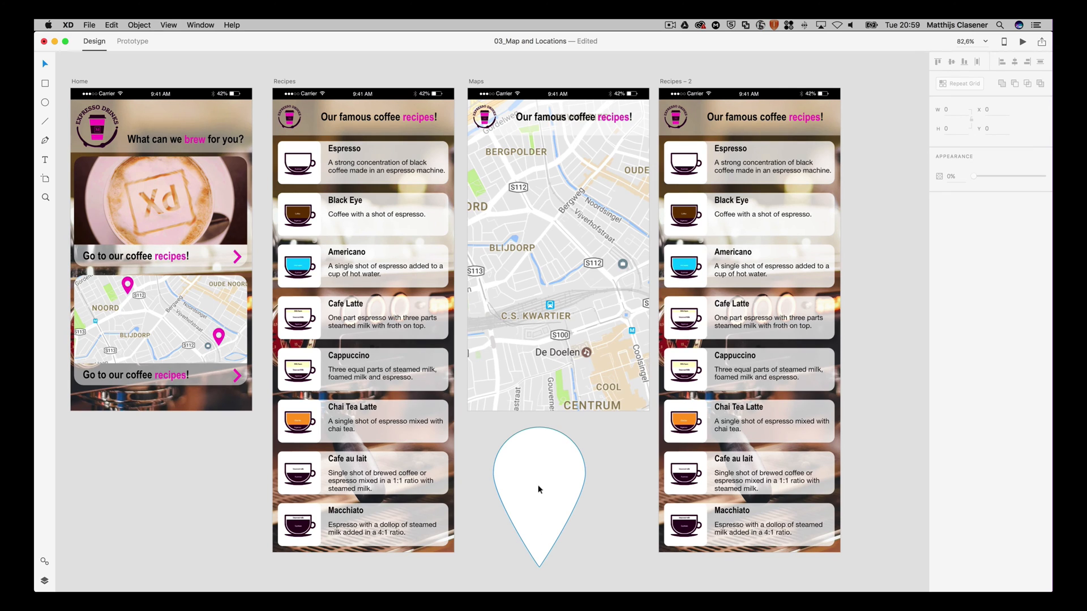
pyautogui.moveTo(546, 485)
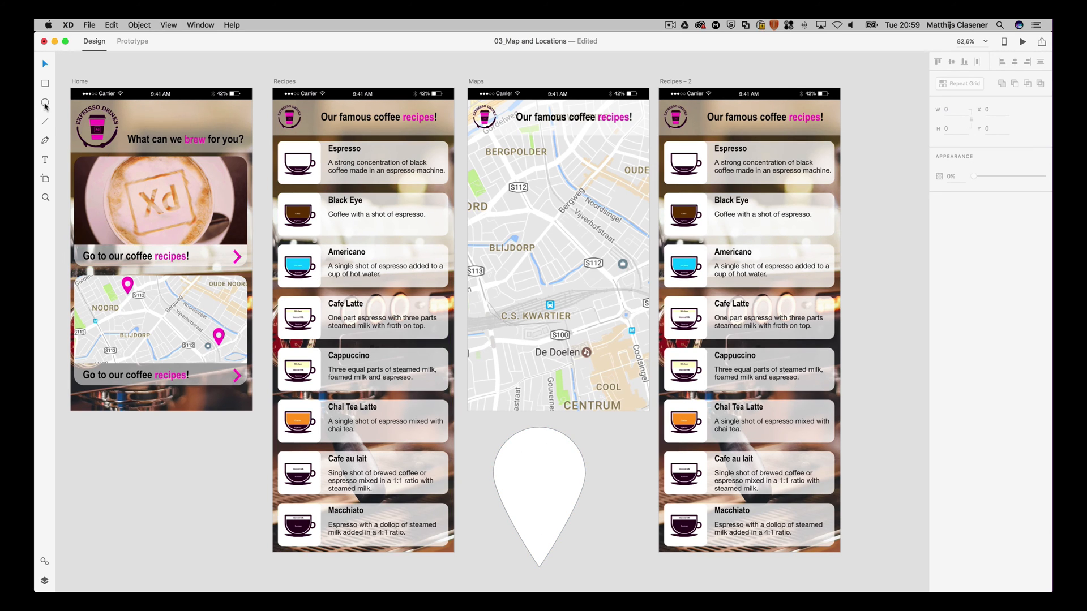
# Draw a smaller circle inside the pin and combine the shapes via the Object menu
pyautogui.click(44, 102)
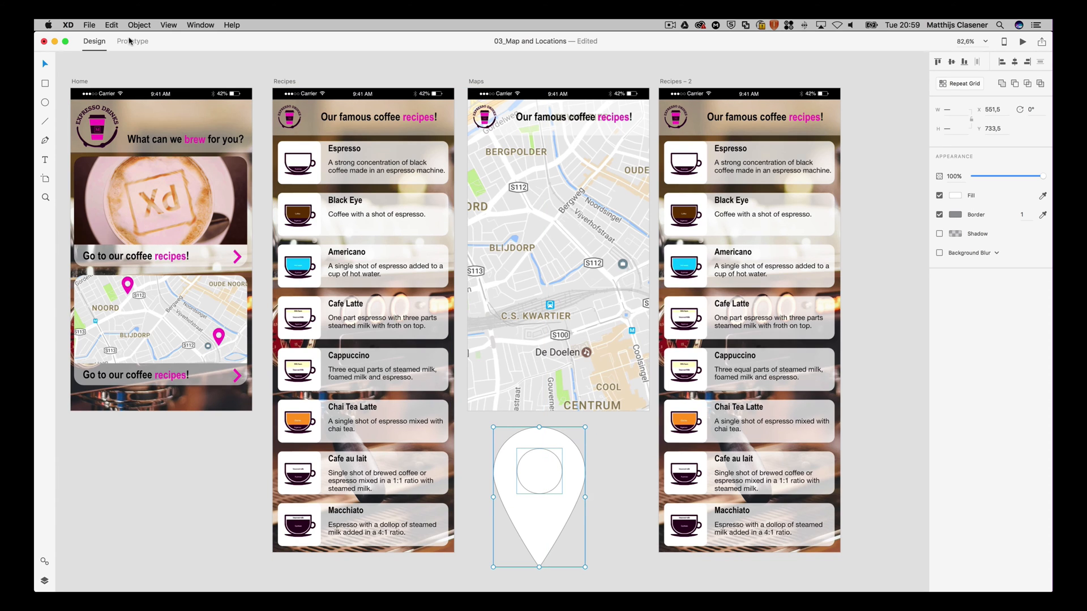
pyautogui.click(139, 25)
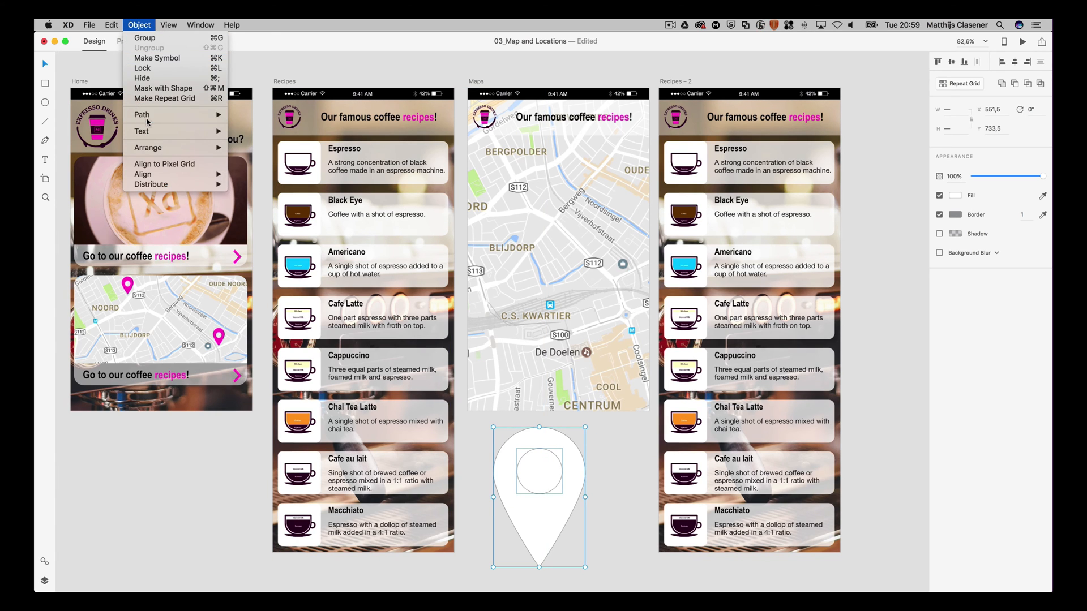
pyautogui.moveTo(143, 114)
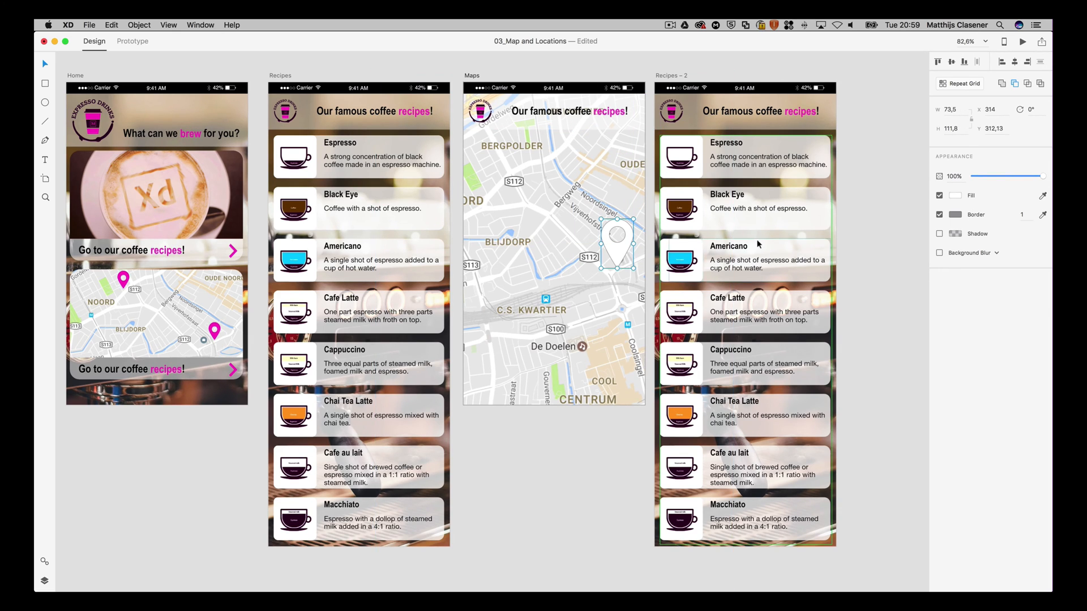
# Remove the pin's border, make it magenta with a drop shadow, and duplicate it near Bergpolder
pyautogui.click(940, 216)
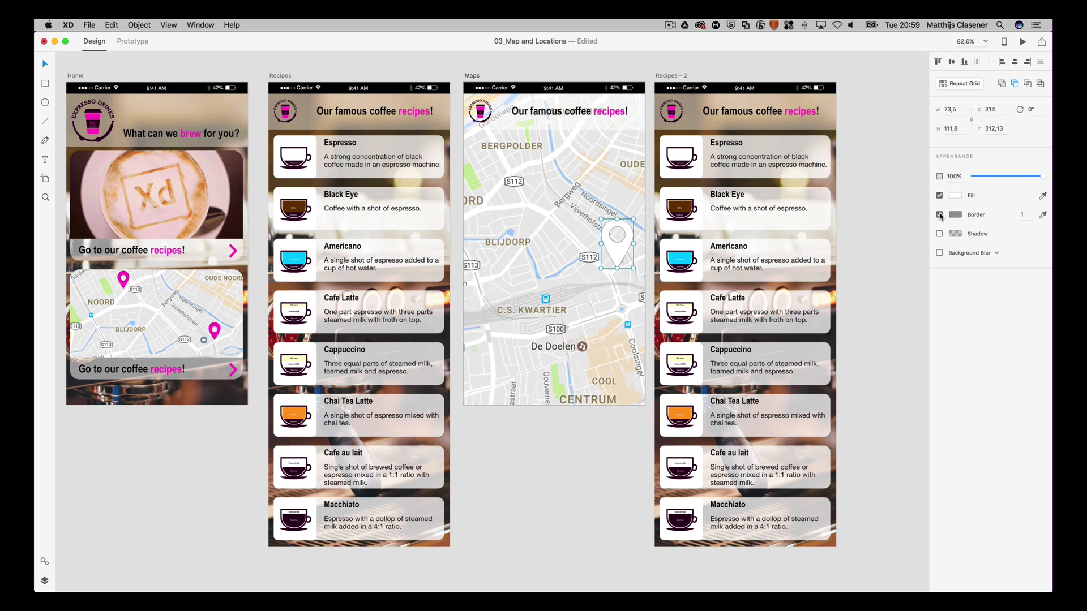
pyautogui.click(940, 214)
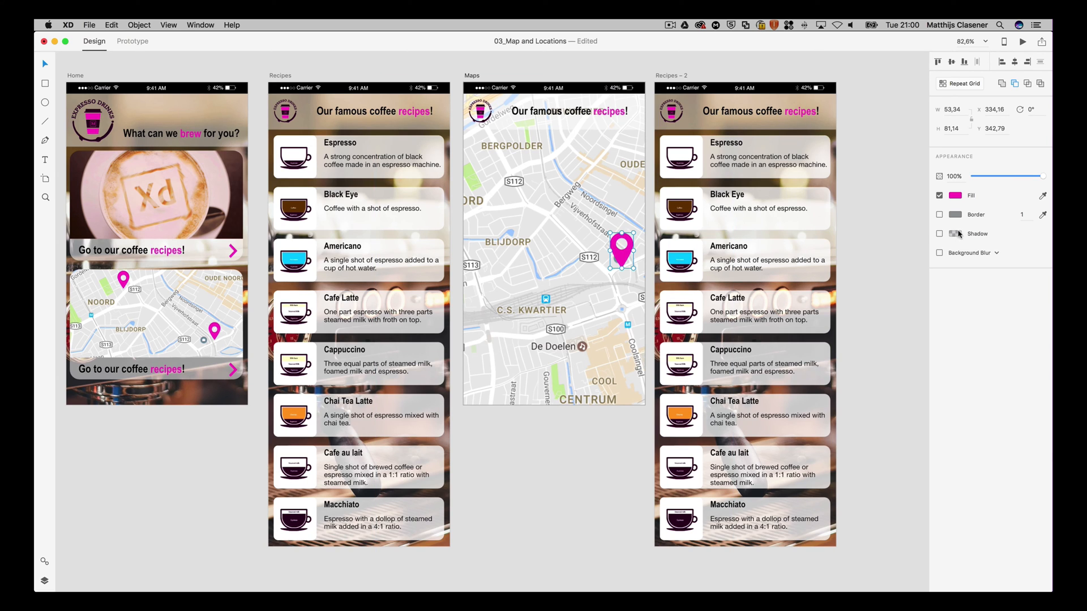
pyautogui.click(939, 234)
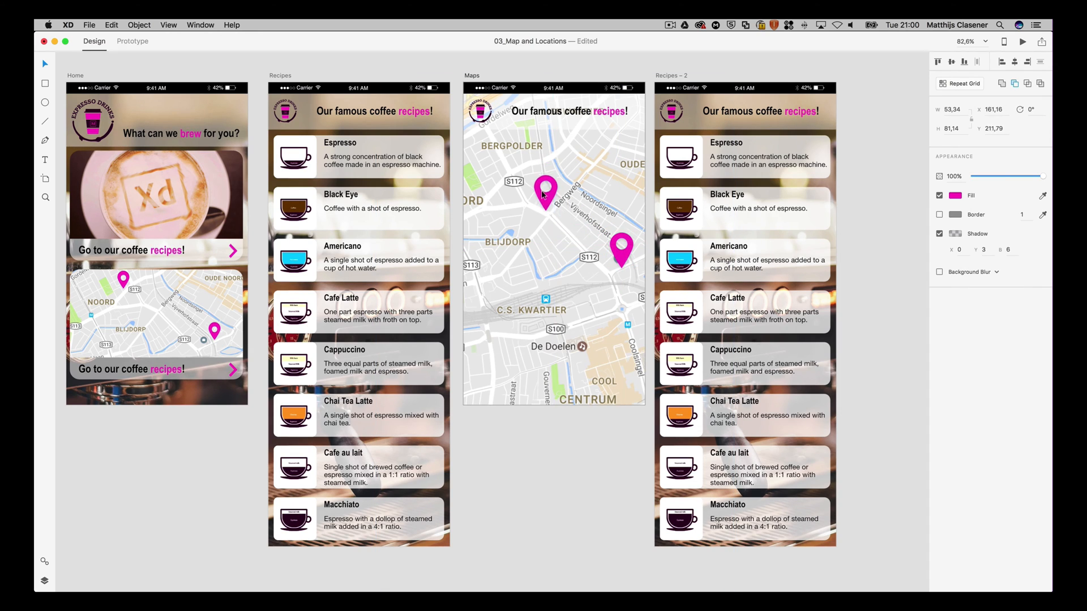
pyautogui.moveTo(546, 193); pyautogui.dragTo(491, 170)
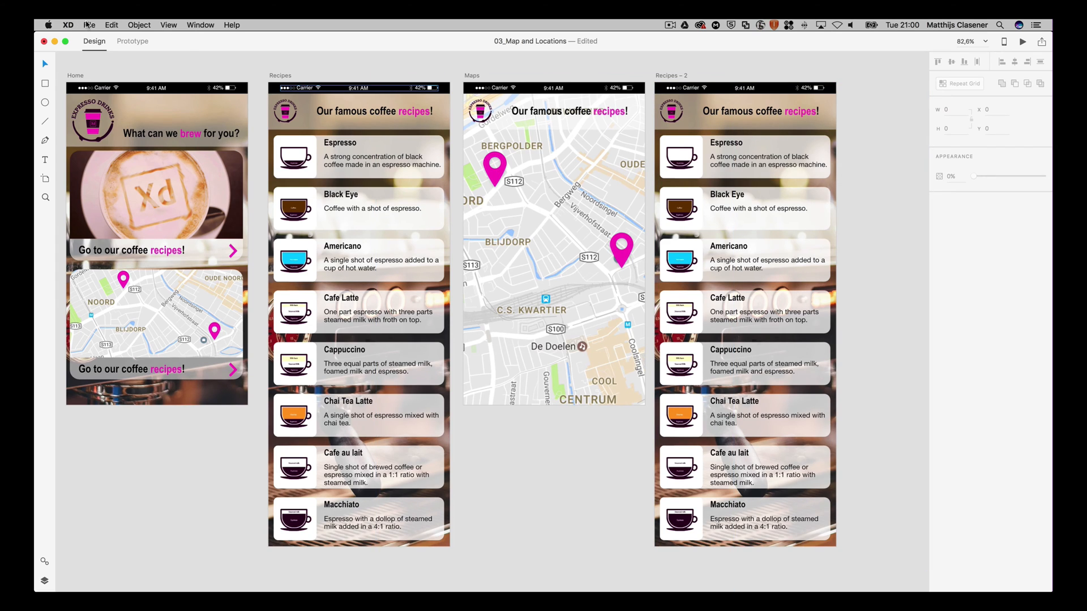
# Import stain.png and place the coffee-stain ring on the map near De Doelen
pyautogui.click(89, 25)
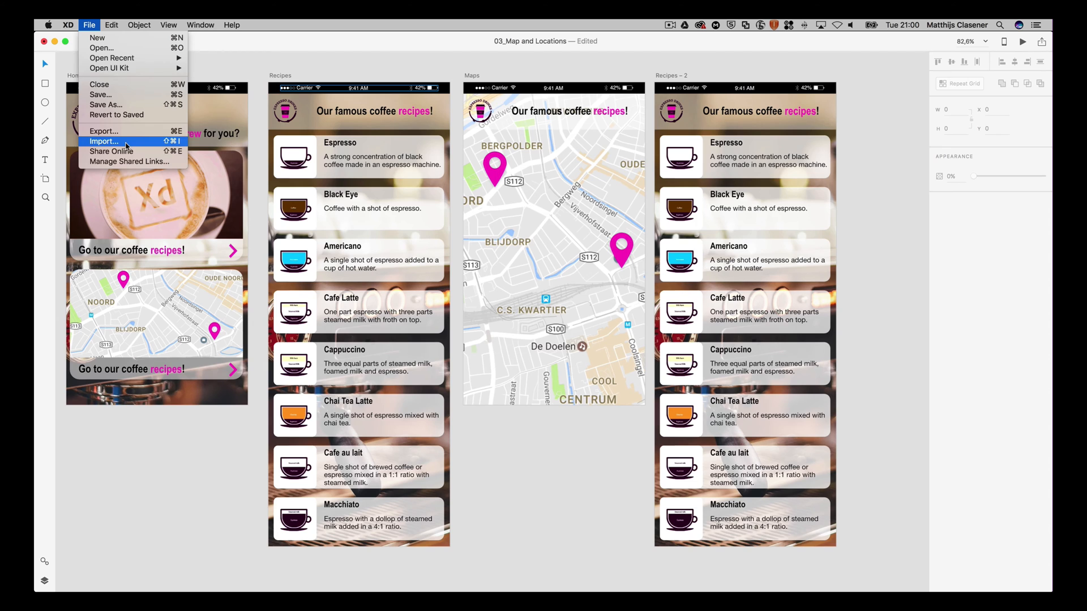
pyautogui.click(103, 141)
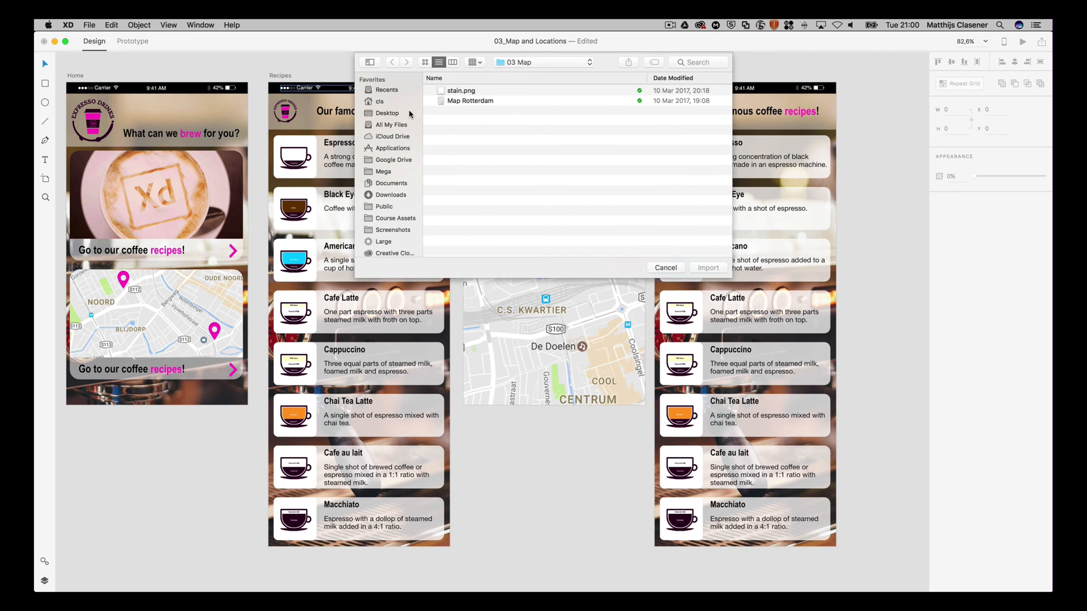
pyautogui.click(461, 90)
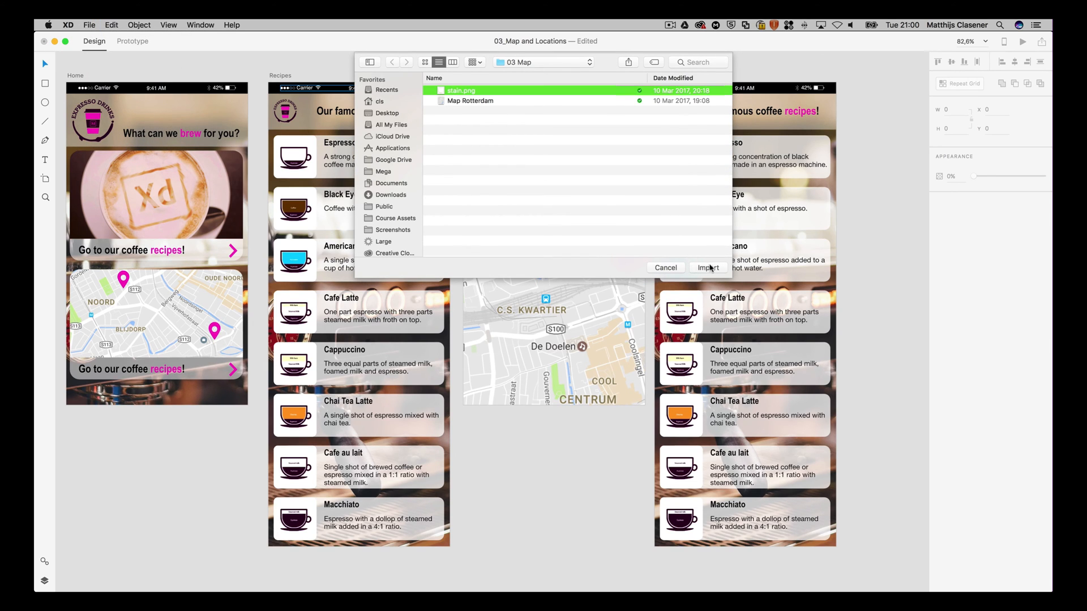
pyautogui.click(708, 268)
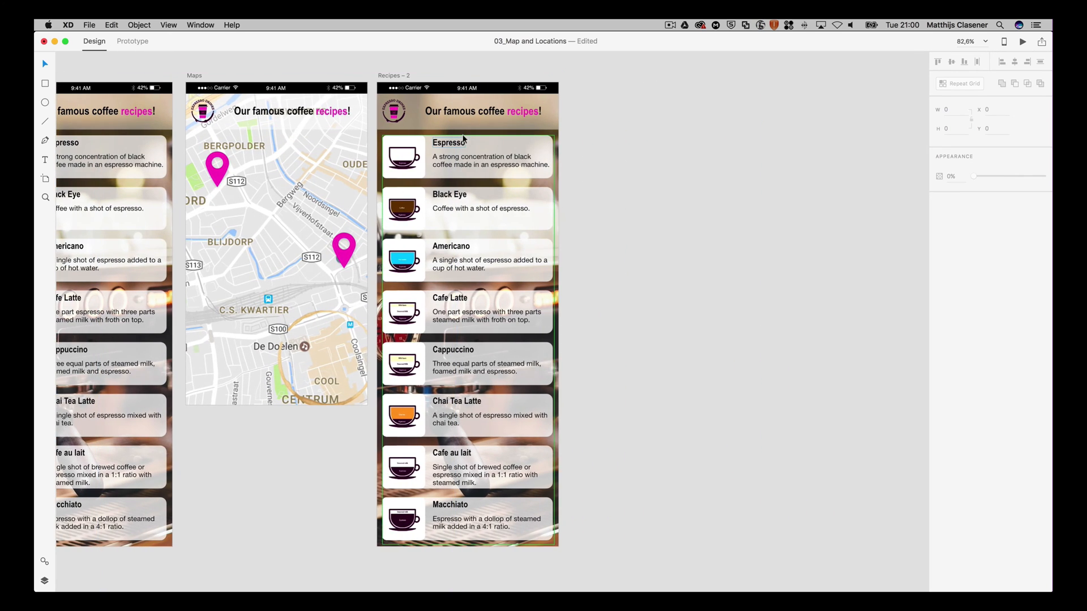
# Delete the recipe card grid and import 01_Main.jpg from Assets > 04 05 Locations below the header
pyautogui.click(466, 156)
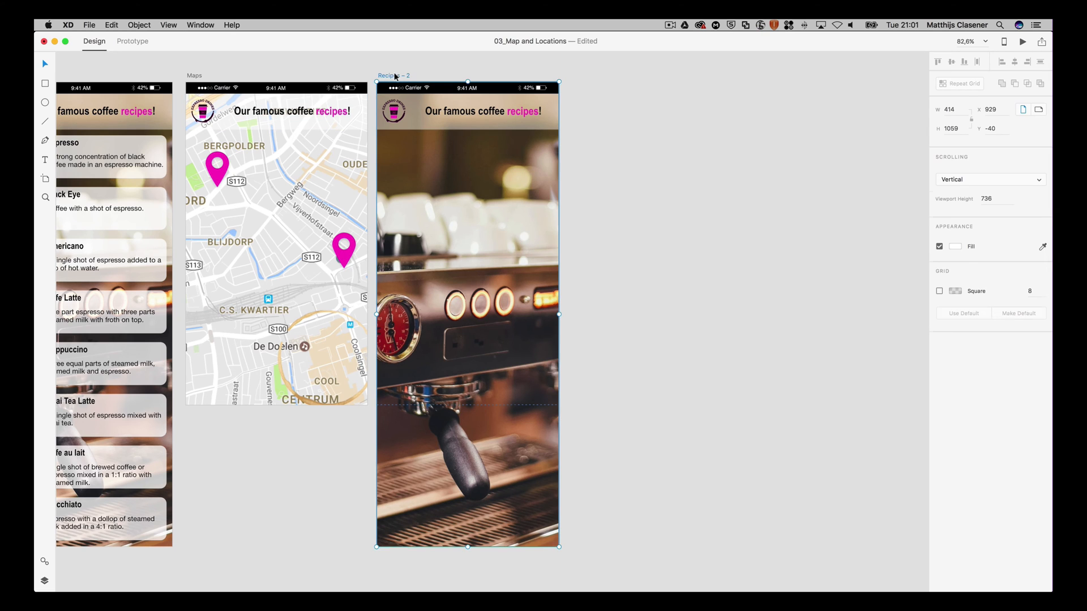
pyautogui.click(89, 25)
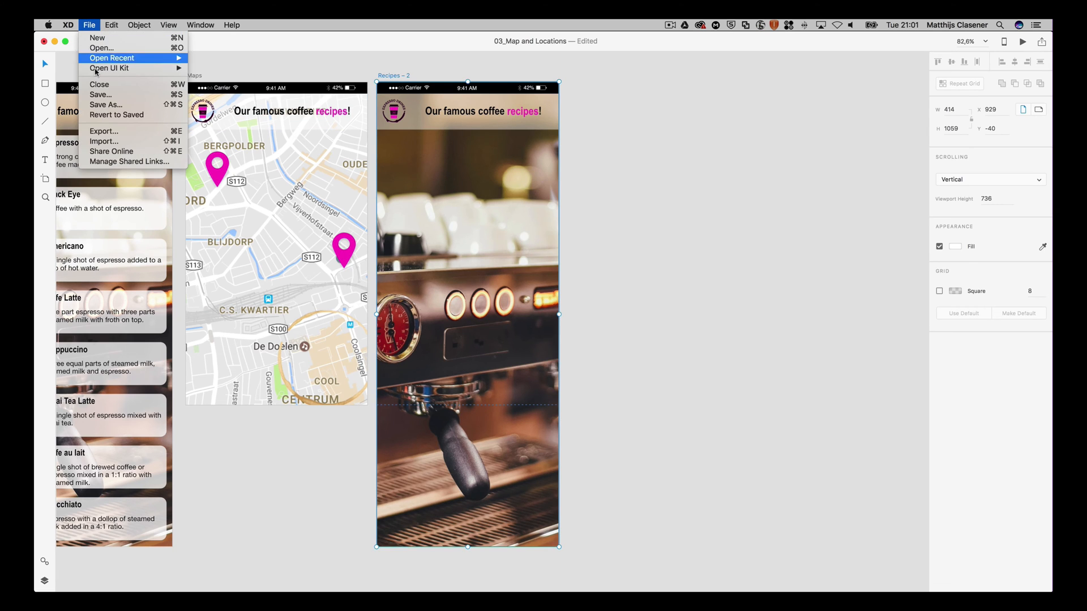
pyautogui.click(104, 141)
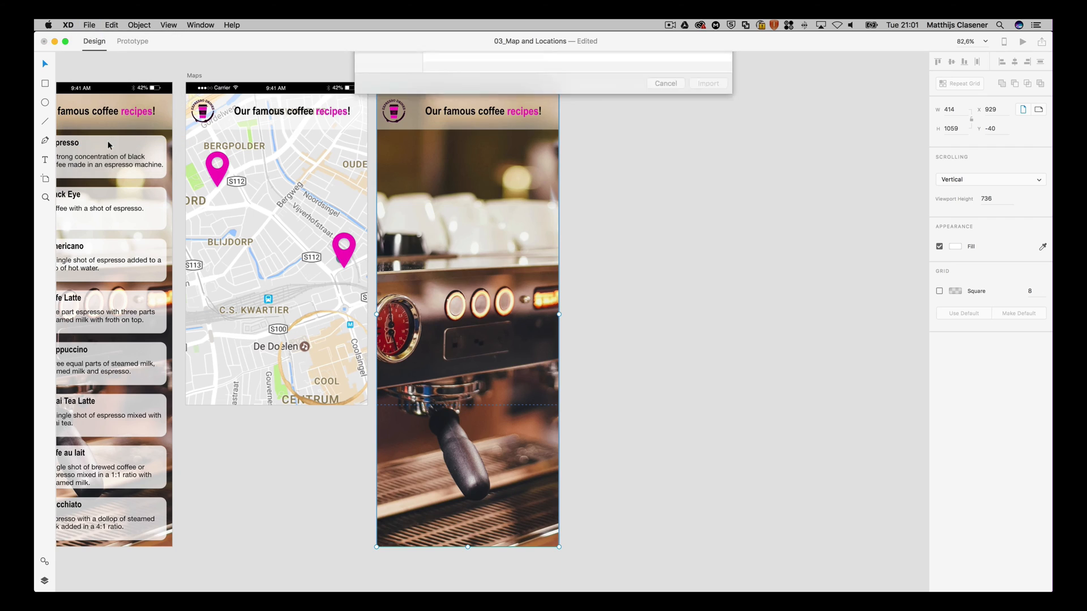
pyautogui.click(518, 62)
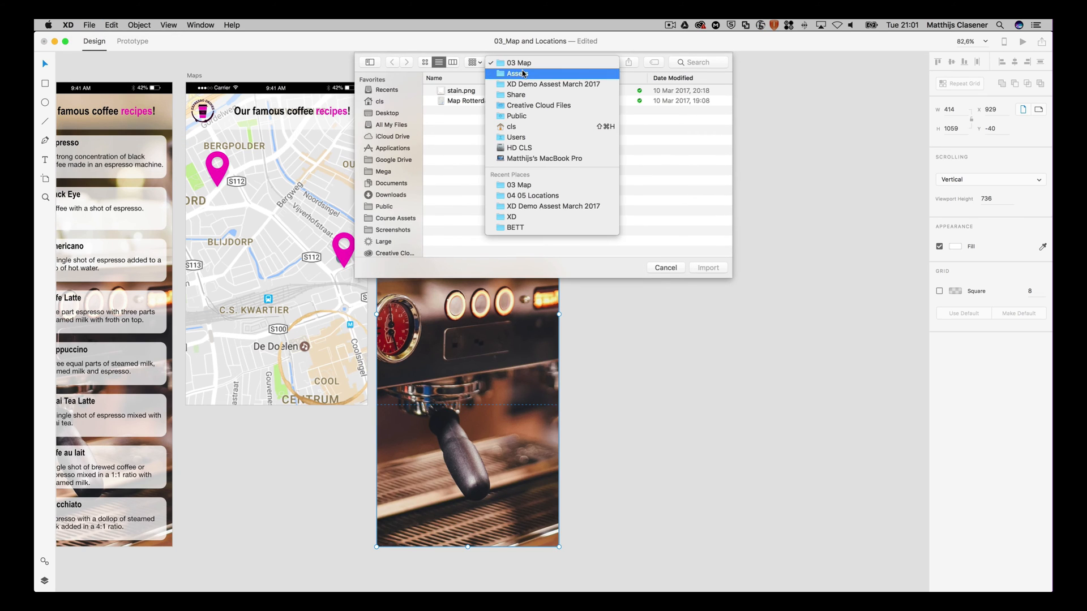
pyautogui.click(517, 74)
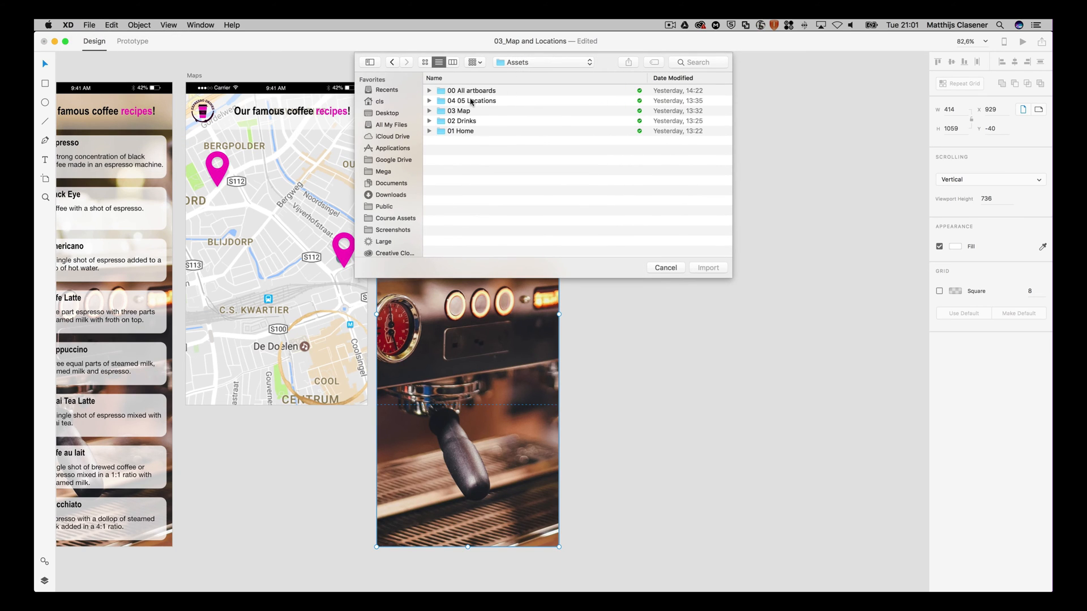
pyautogui.doubleClick(475, 101)
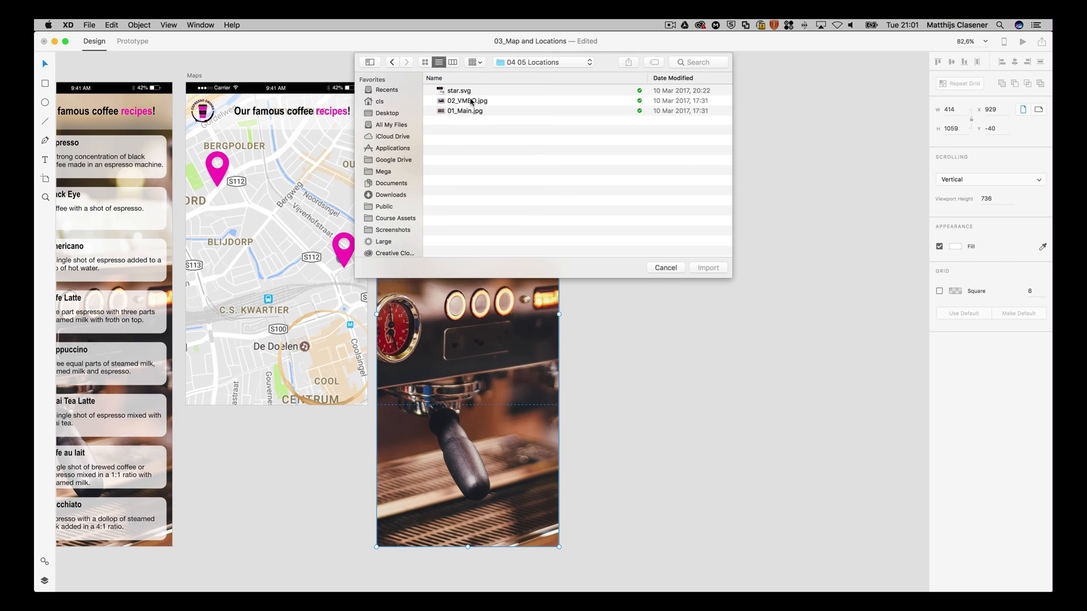
pyautogui.click(465, 110)
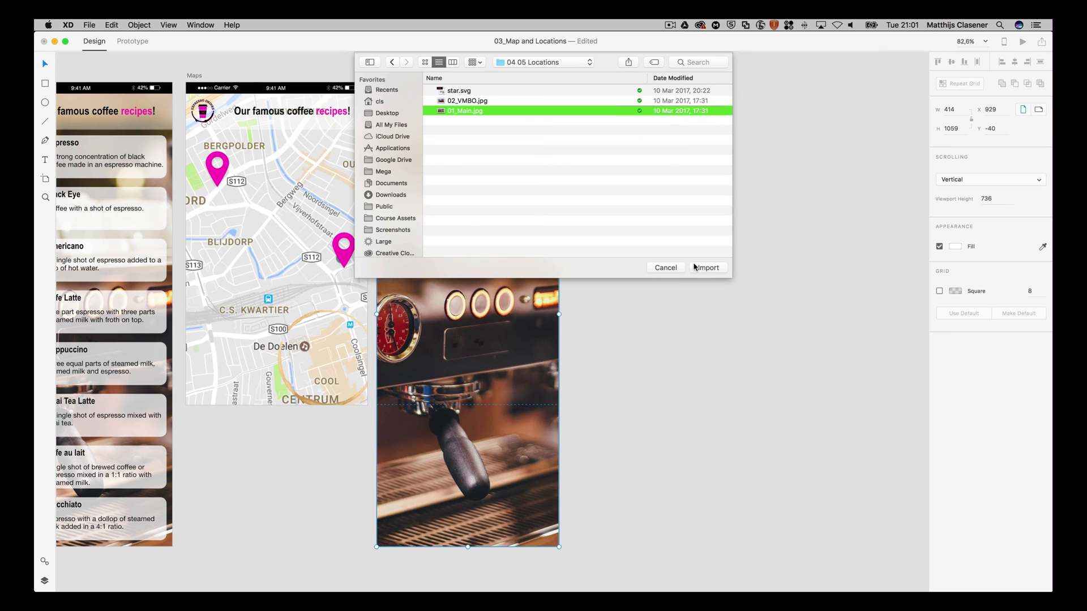
pyautogui.click(707, 267)
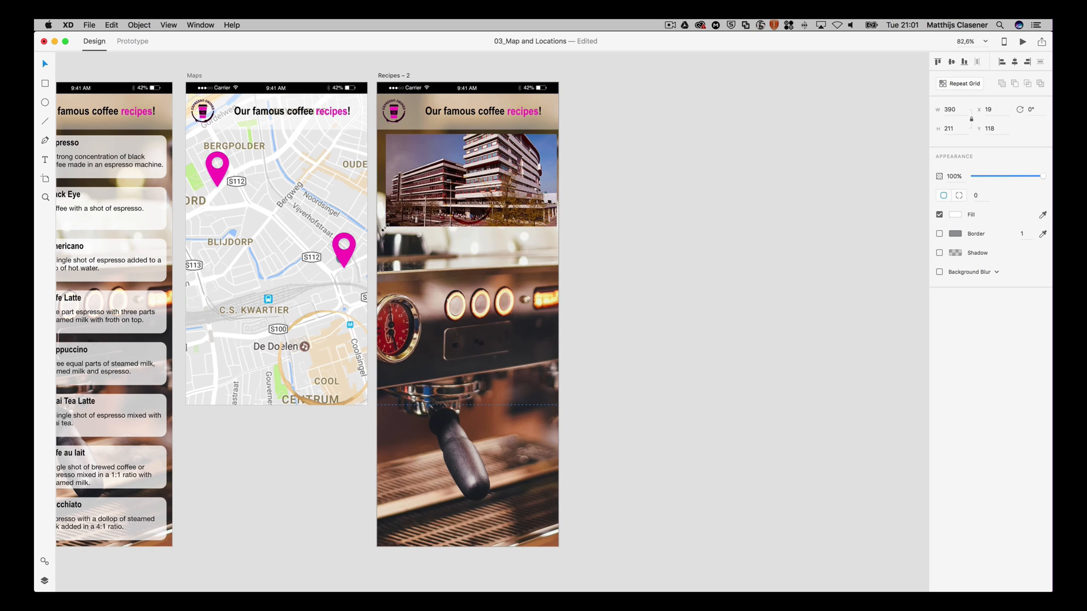
pyautogui.moveTo(468, 180); pyautogui.dragTo(463, 181)
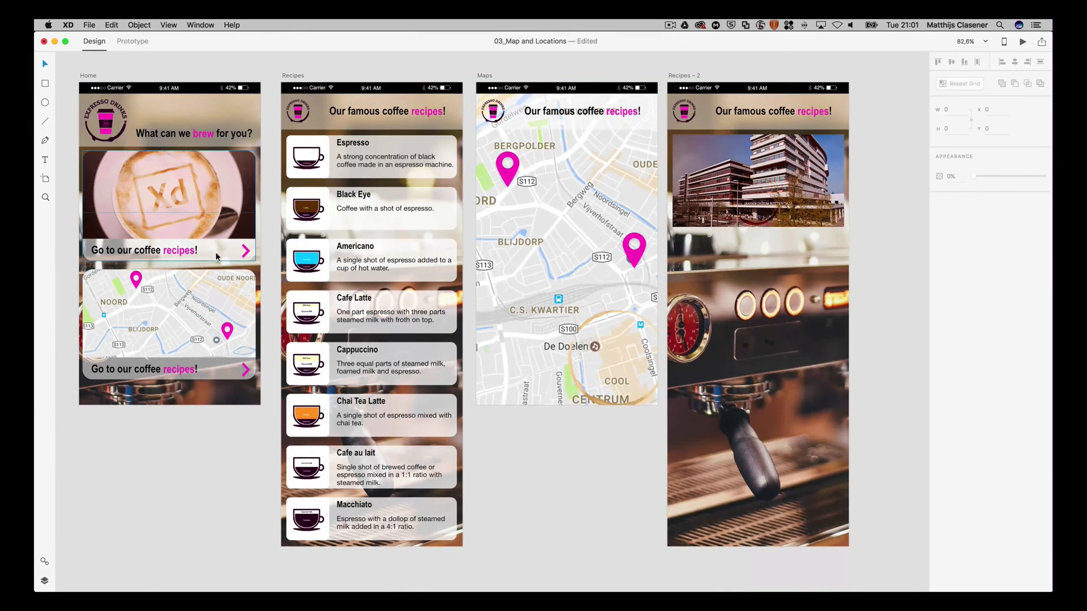
# Copy Home's translucent rounded panel onto Recipes – 2, stretch it tall, and send it backward
pyautogui.click(169, 250)
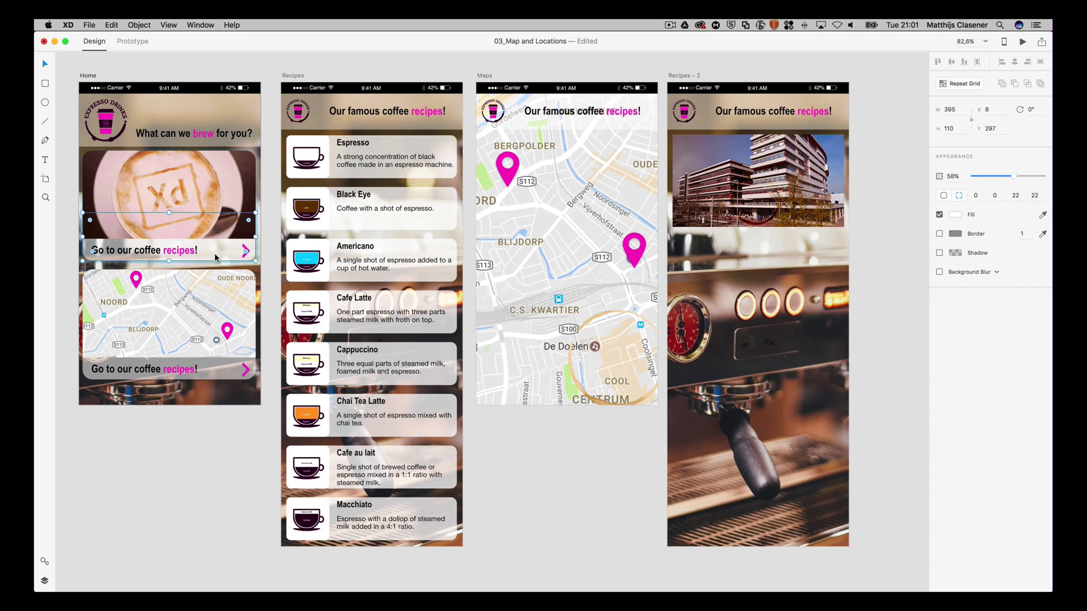
pyautogui.moveTo(219, 254)
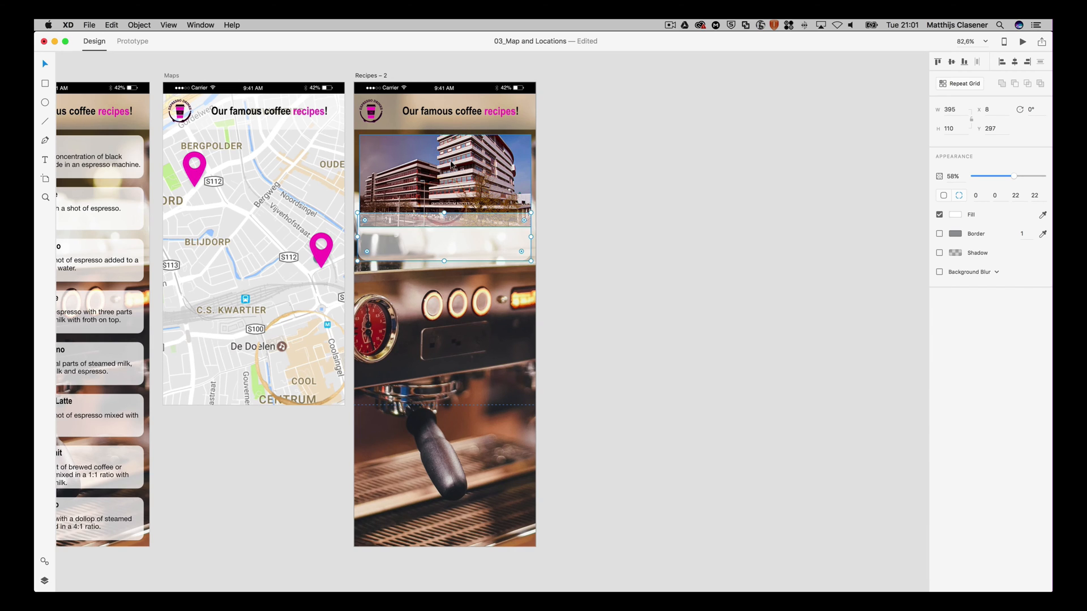
pyautogui.rightClick(444, 188)
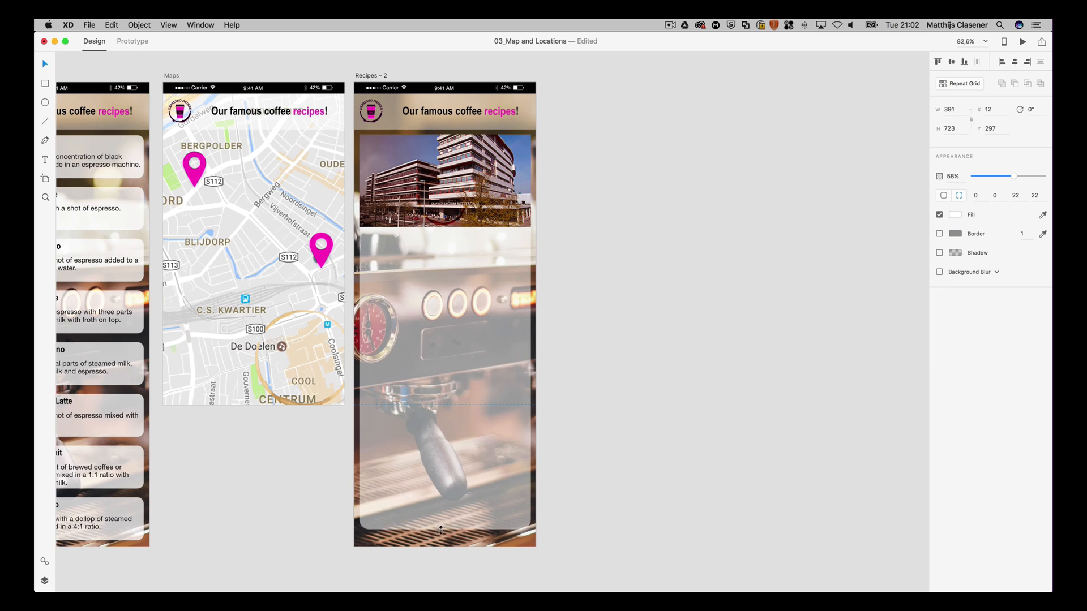
# Set the building photo's two top corner radii to 22
pyautogui.click(577, 403)
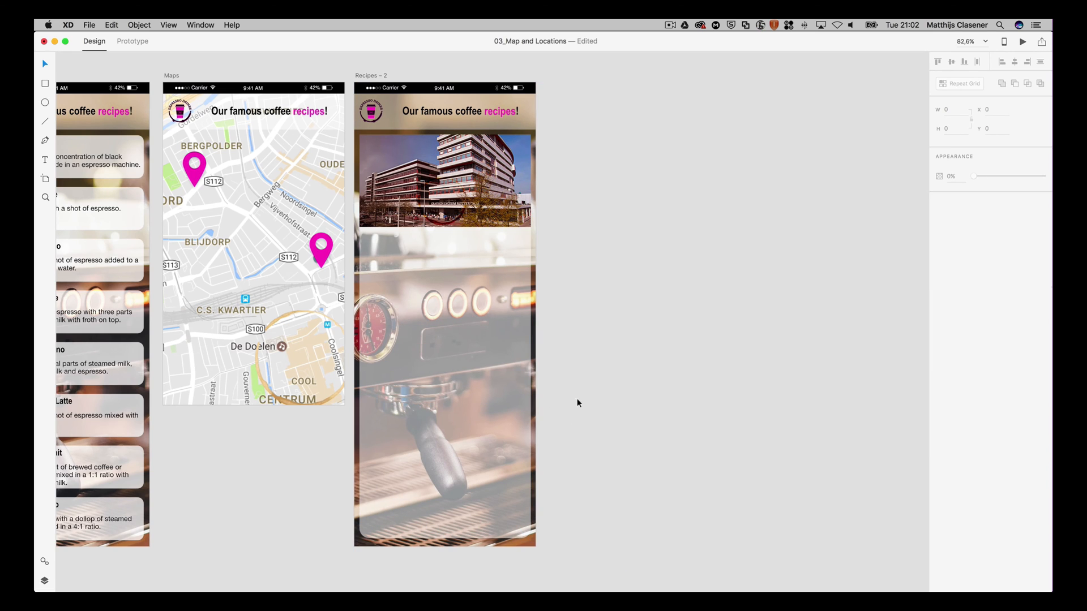
pyautogui.click(444, 180)
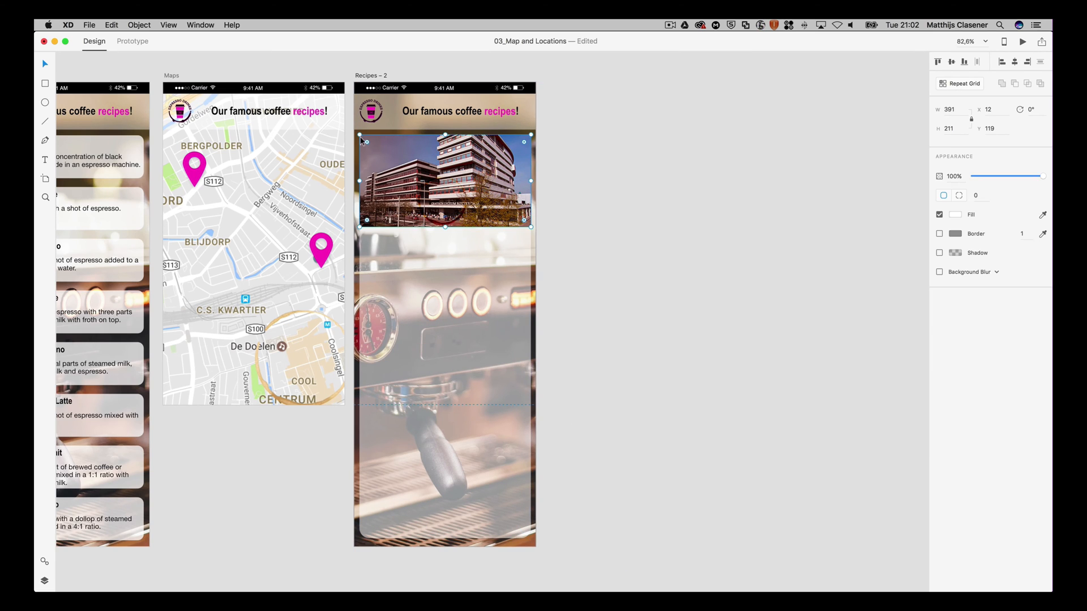
pyautogui.moveTo(514, 150)
pyautogui.write('22')
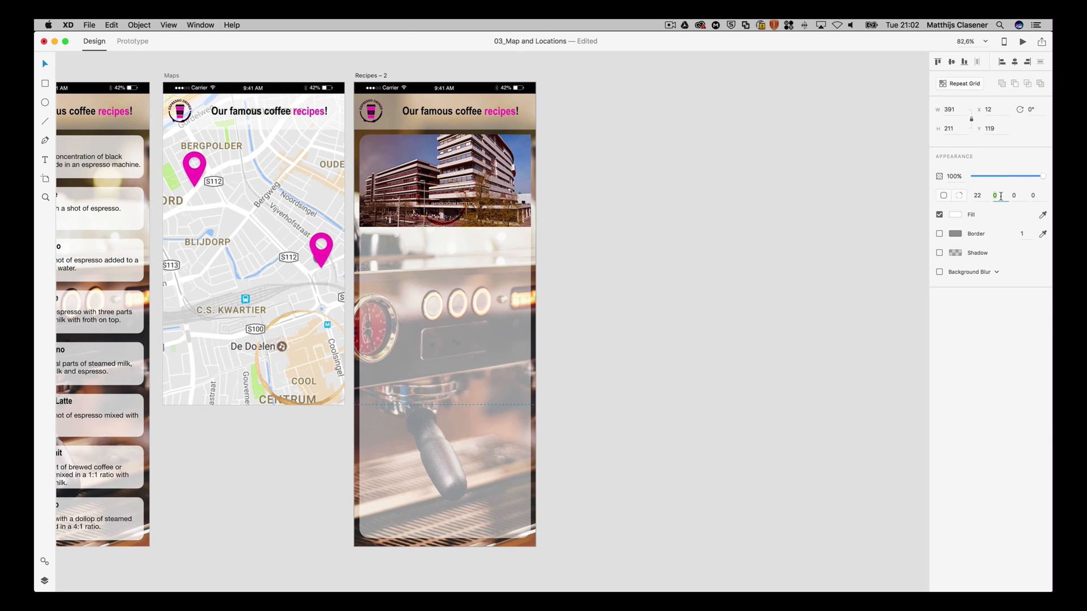
pyautogui.click(726, 197)
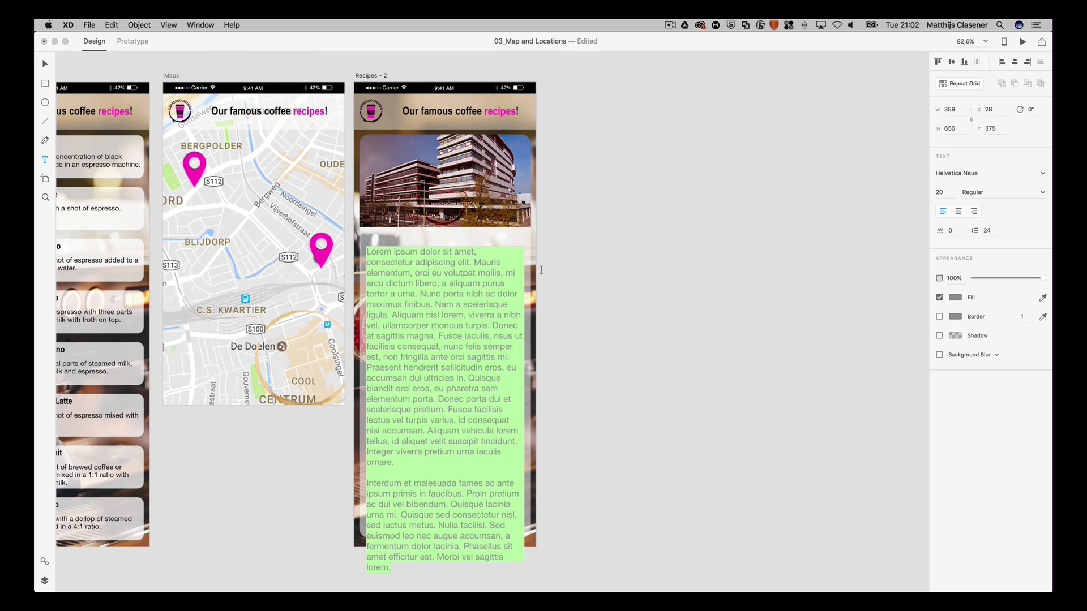
# Make the lorem ipsum placeholder text black and set it in Arial Narrow
pyautogui.click(951, 297)
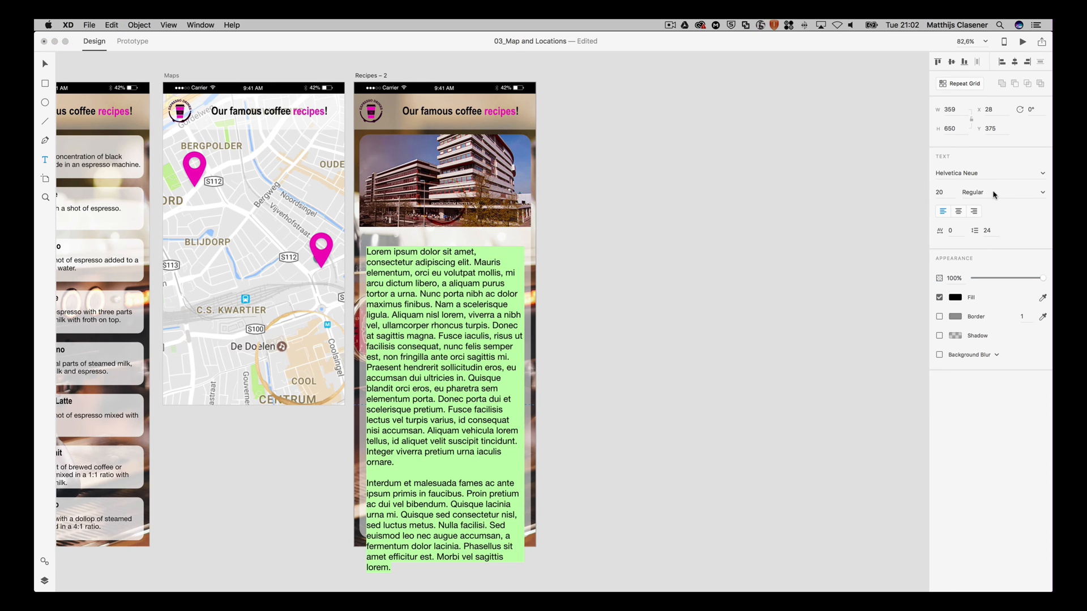
pyautogui.click(990, 172)
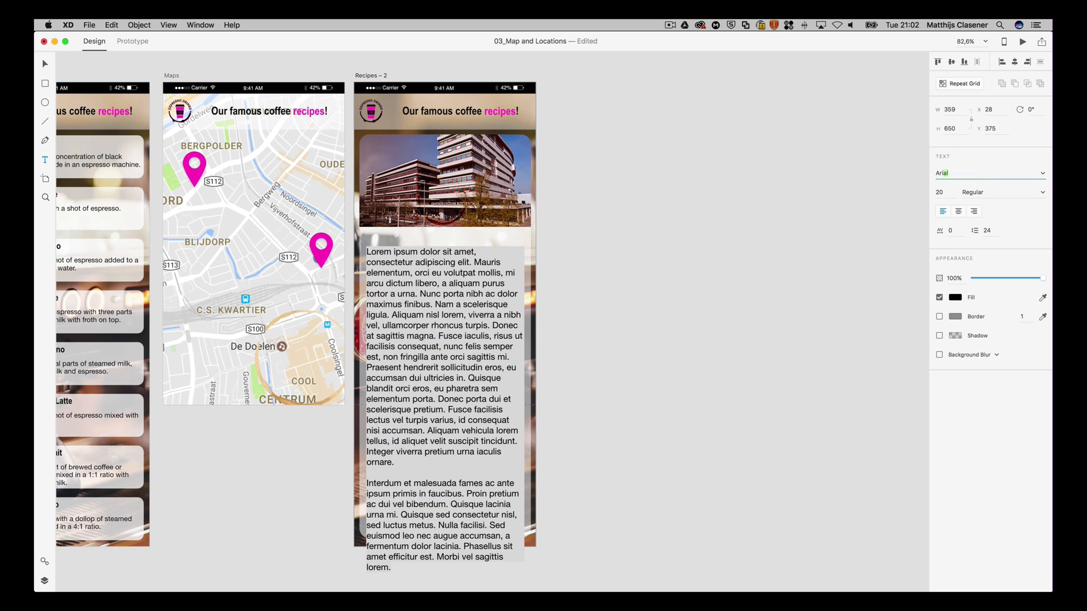
pyautogui.click(992, 173)
pyautogui.write('ial Narrow')
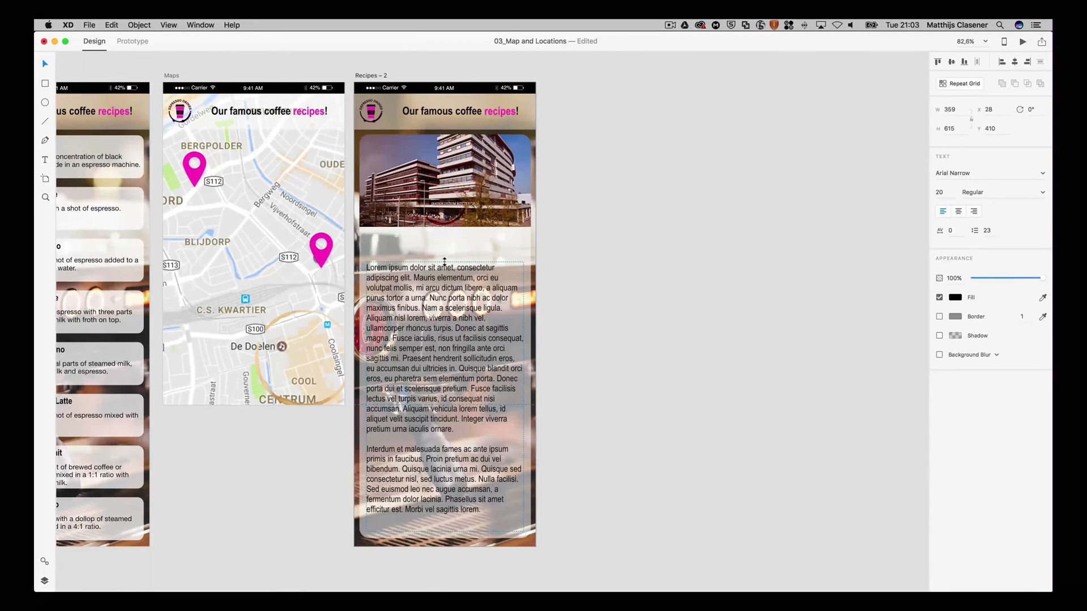
pyautogui.click(481, 247)
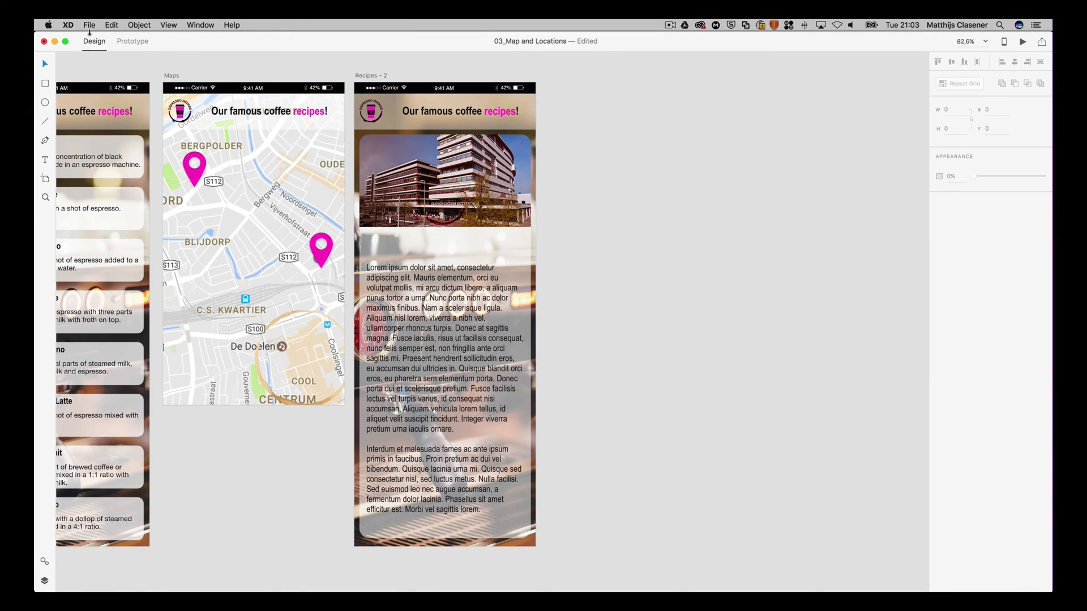
# Import the star.svg graphic onto Recipes – 2
pyautogui.click(89, 25)
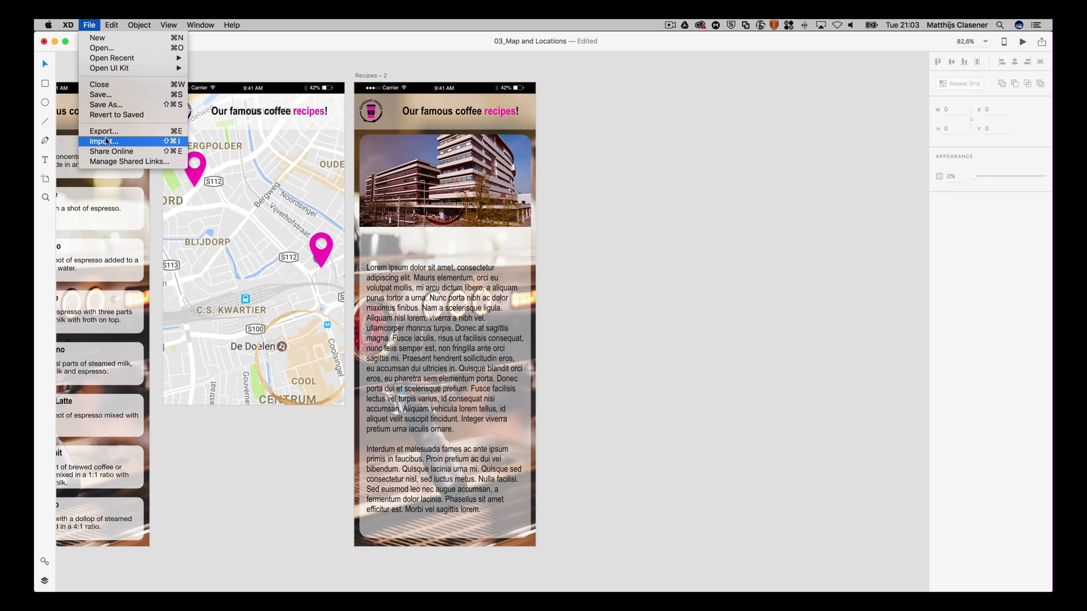
pyautogui.click(103, 142)
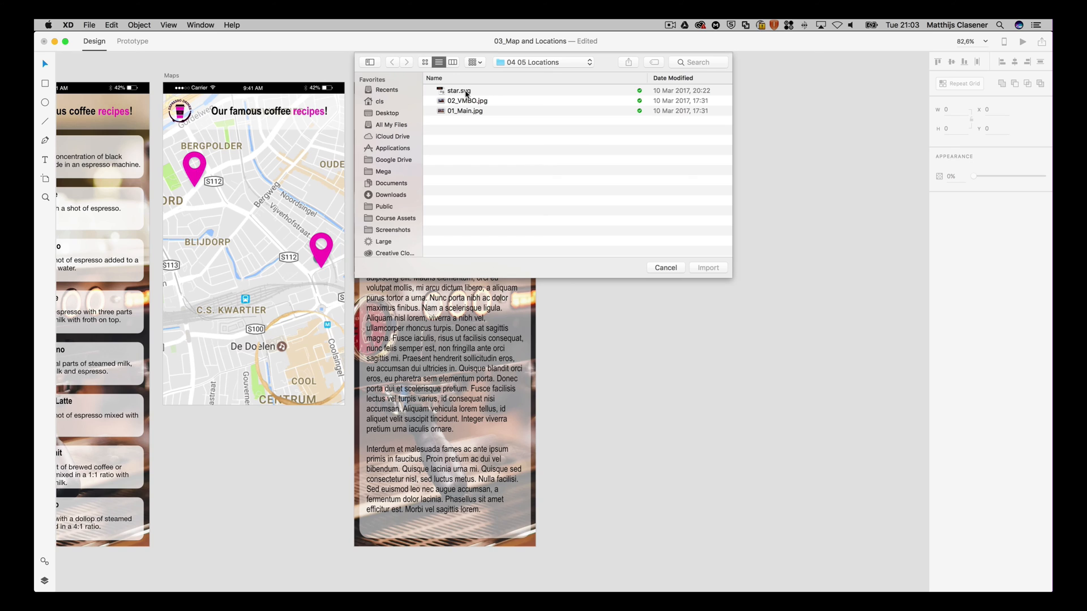
pyautogui.click(459, 90)
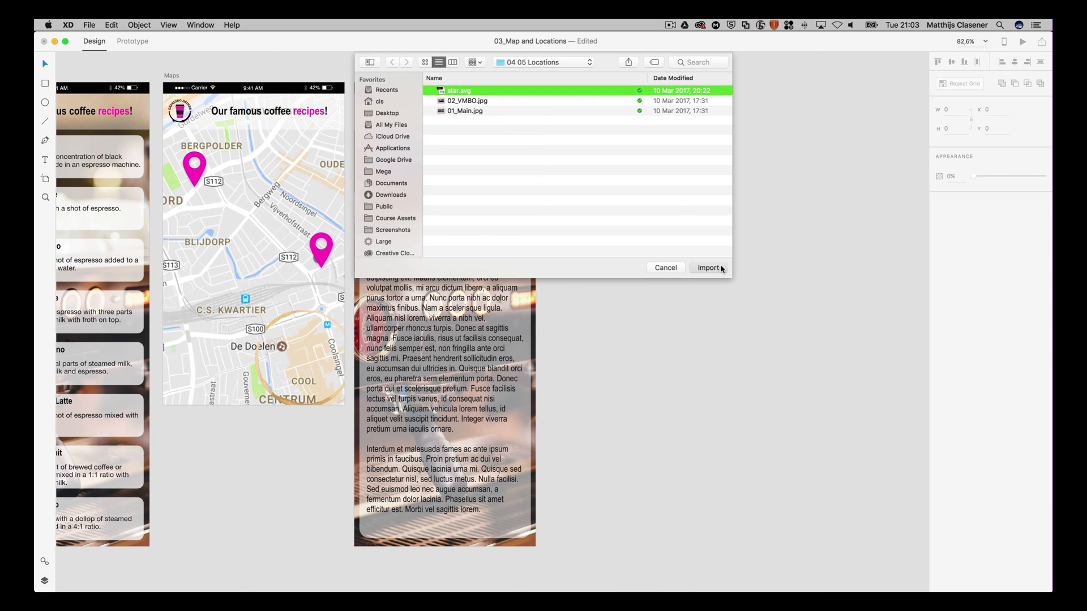
pyautogui.click(708, 268)
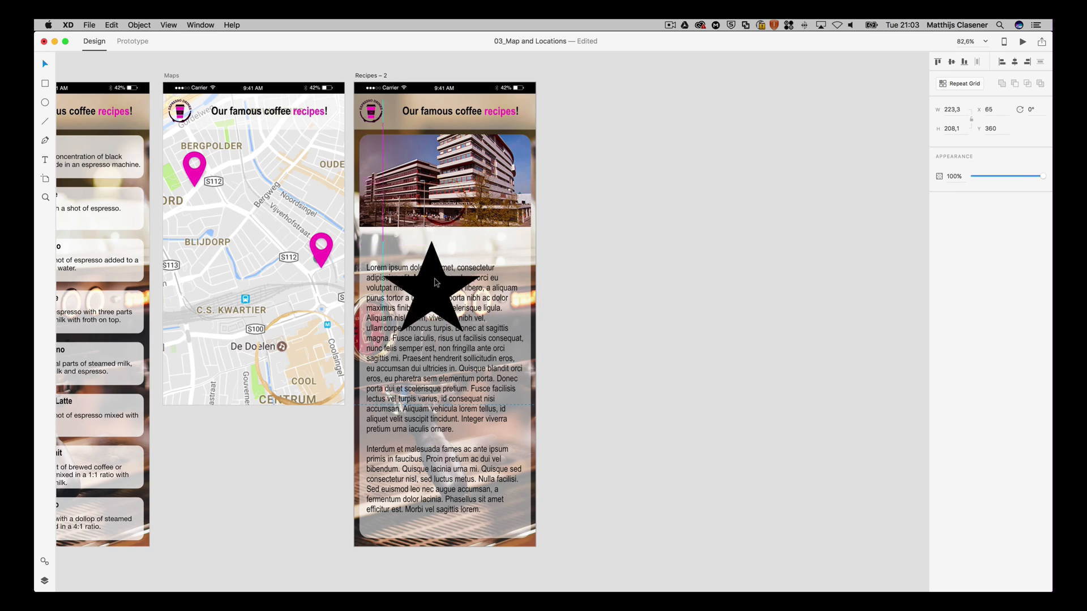
# Shrink the star and position it at the panel's left edge just below the photo
pyautogui.moveTo(435, 282); pyautogui.dragTo(415, 251)
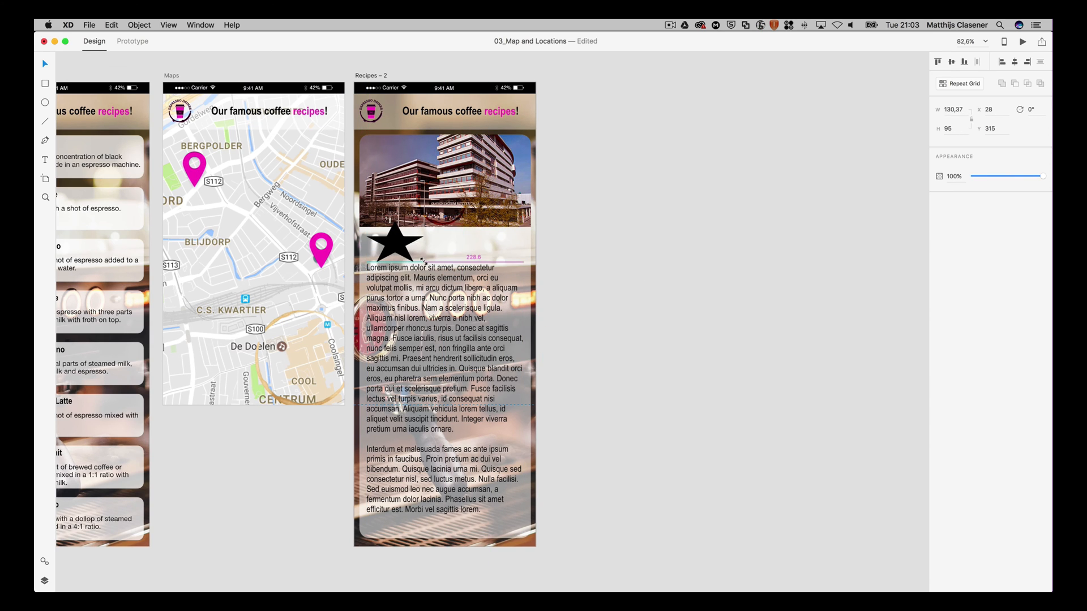
pyautogui.moveTo(421, 262); pyautogui.dragTo(405, 244)
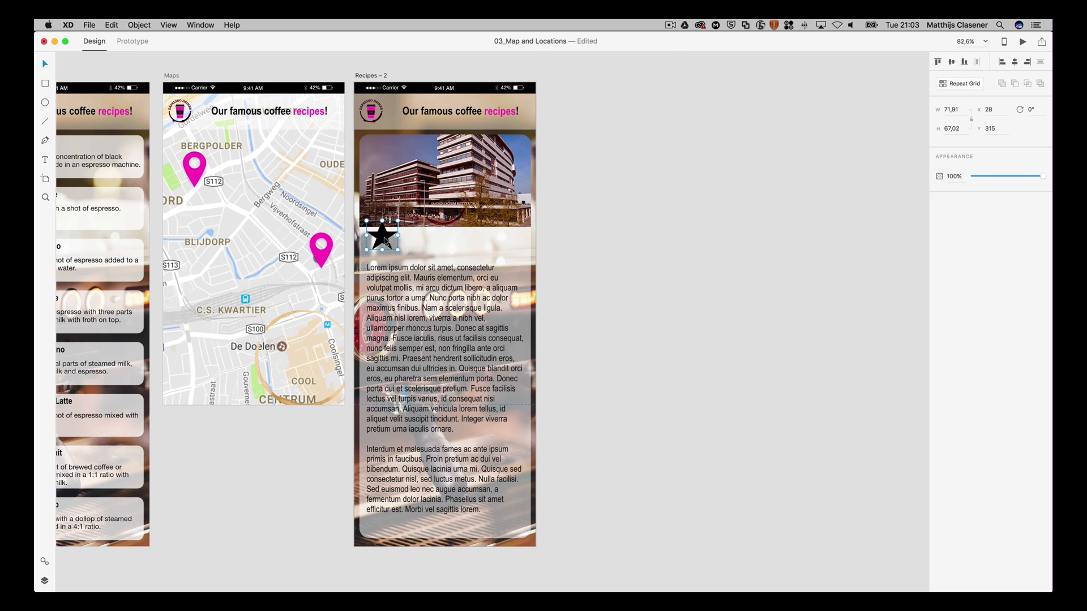
pyautogui.moveTo(382, 236); pyautogui.dragTo(382, 246)
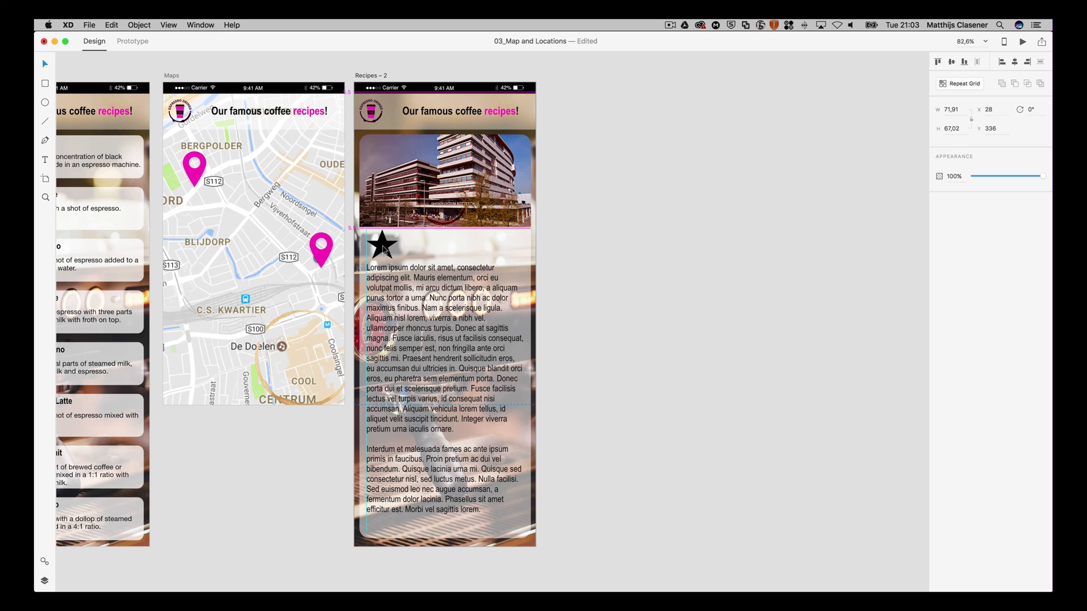
pyautogui.click(383, 247)
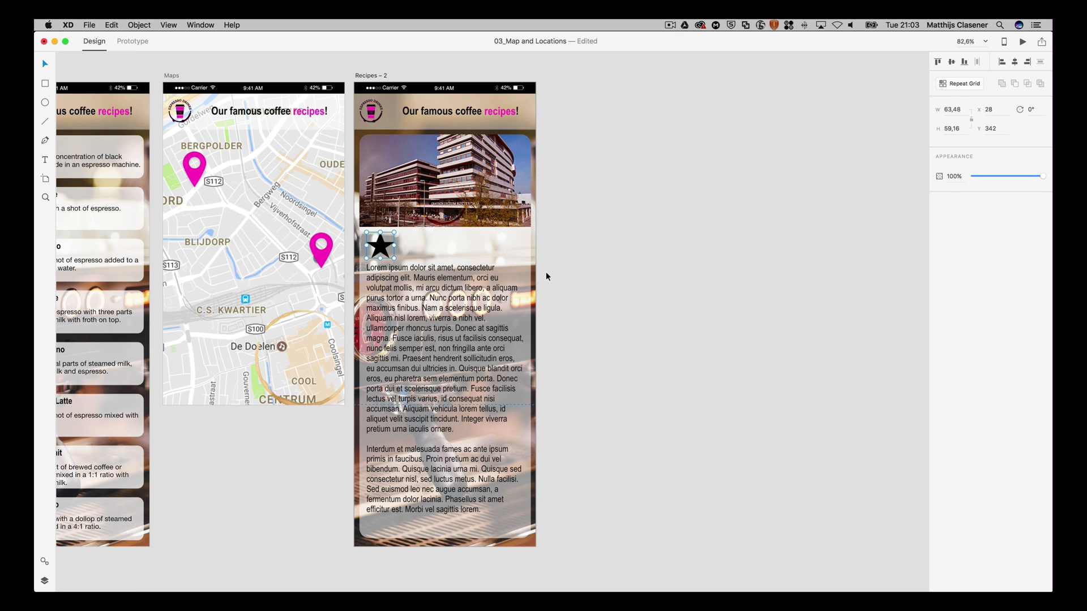
pyautogui.moveTo(438, 265)
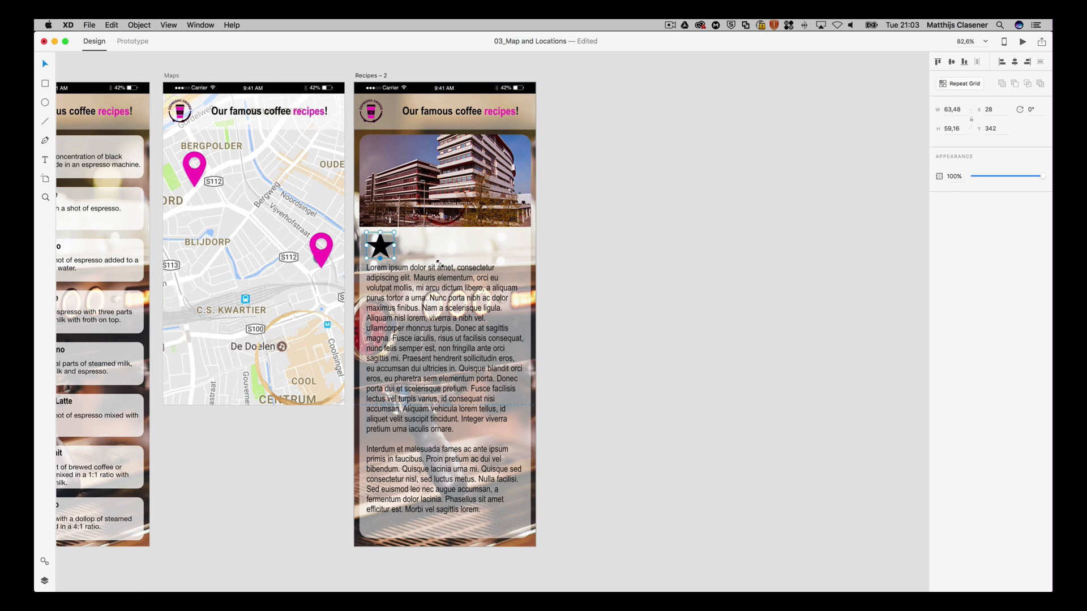
pyautogui.moveTo(972, 349)
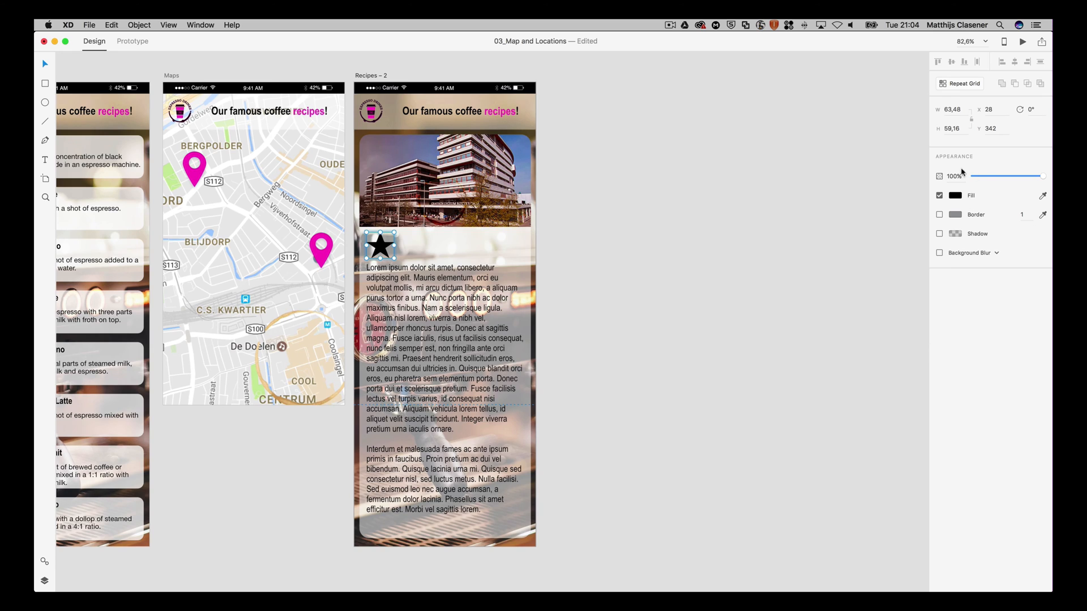
pyautogui.moveTo(1047, 200)
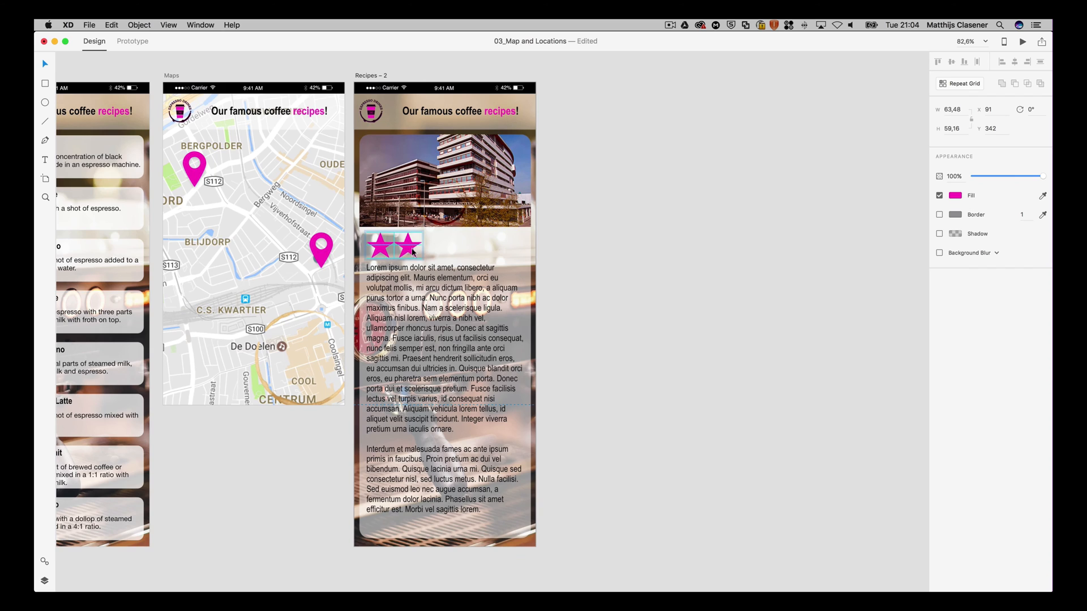
# Copy the magenta star rightward into an evenly spaced row of five, then select all five
pyautogui.moveTo(411, 244); pyautogui.dragTo(418, 244)
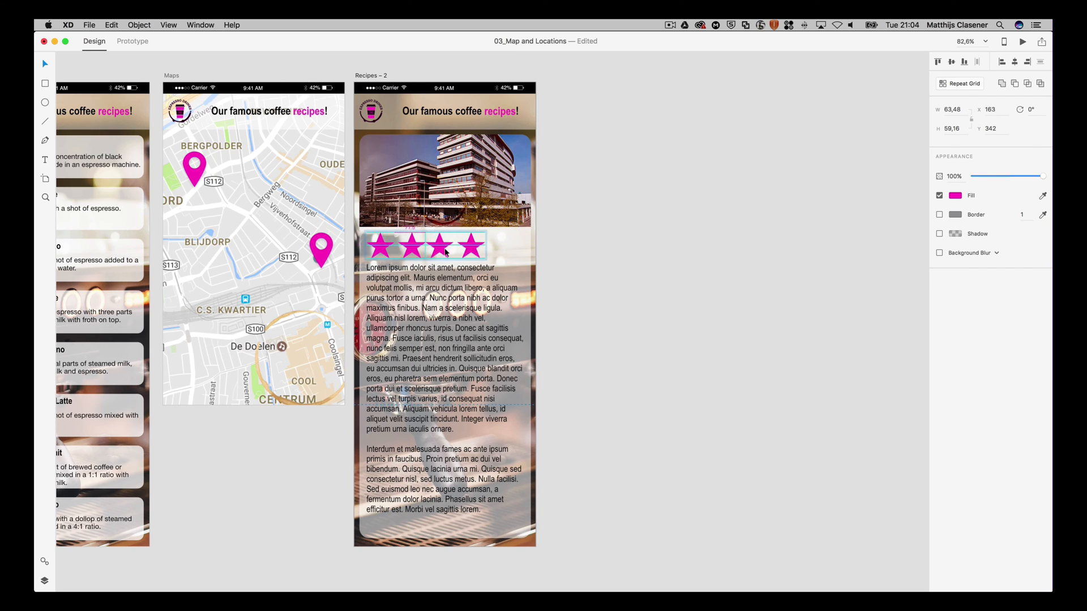
pyautogui.moveTo(426, 246); pyautogui.dragTo(439, 246)
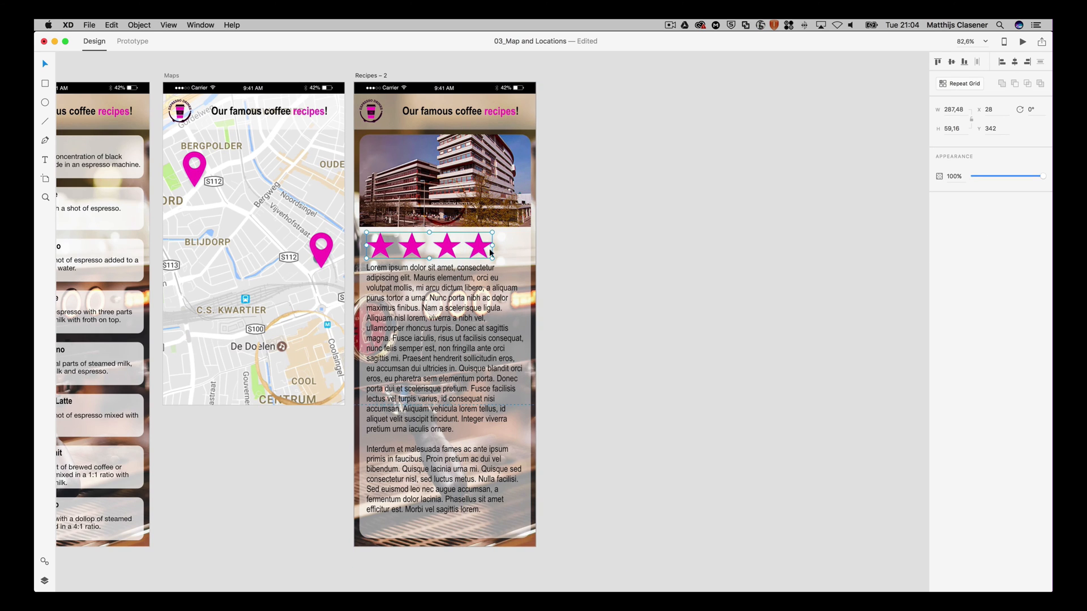
pyautogui.click(479, 246)
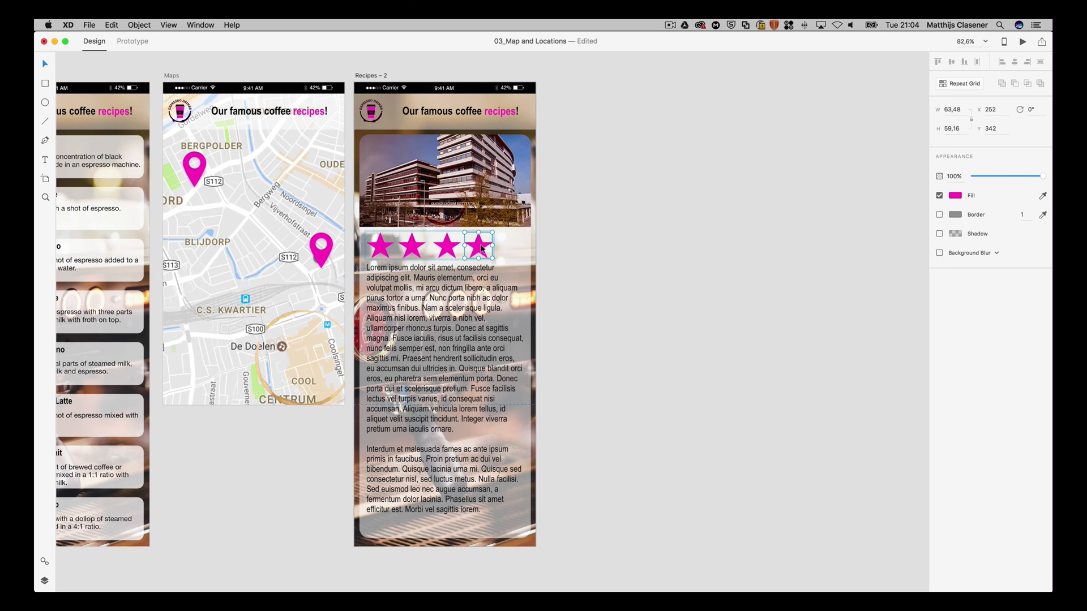
pyautogui.moveTo(481, 245); pyautogui.dragTo(515, 245)
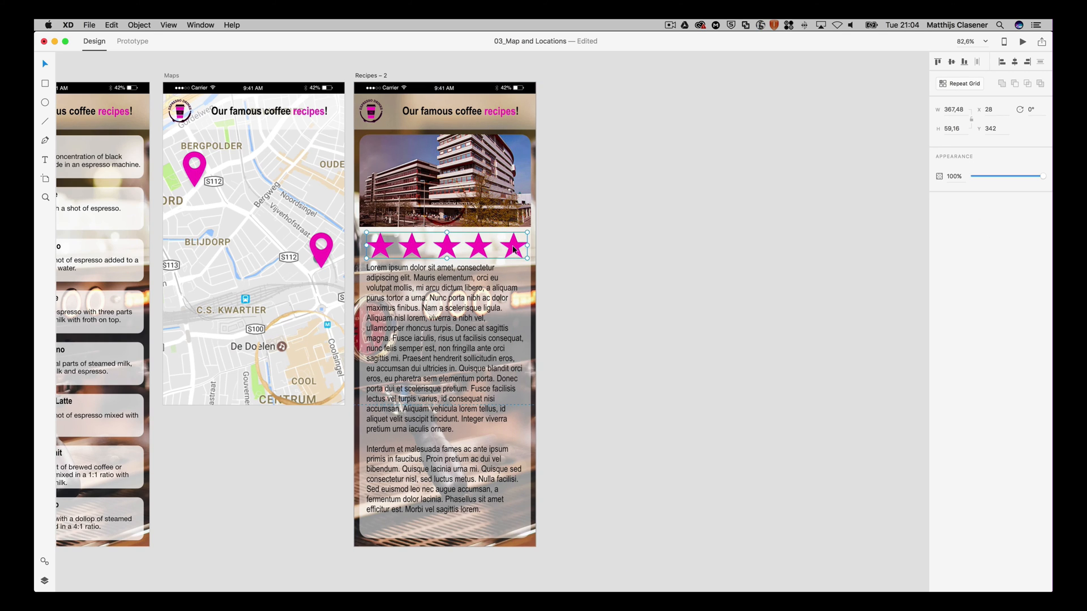
pyautogui.click(513, 245)
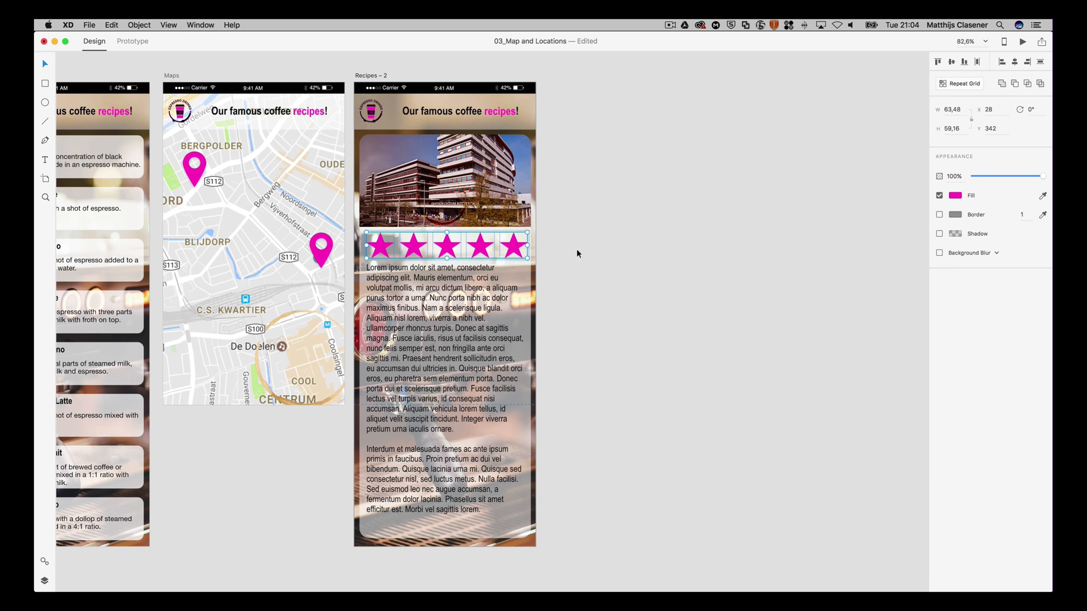
# Change the fifth star's fill to black (#000000)
pyautogui.click(513, 246)
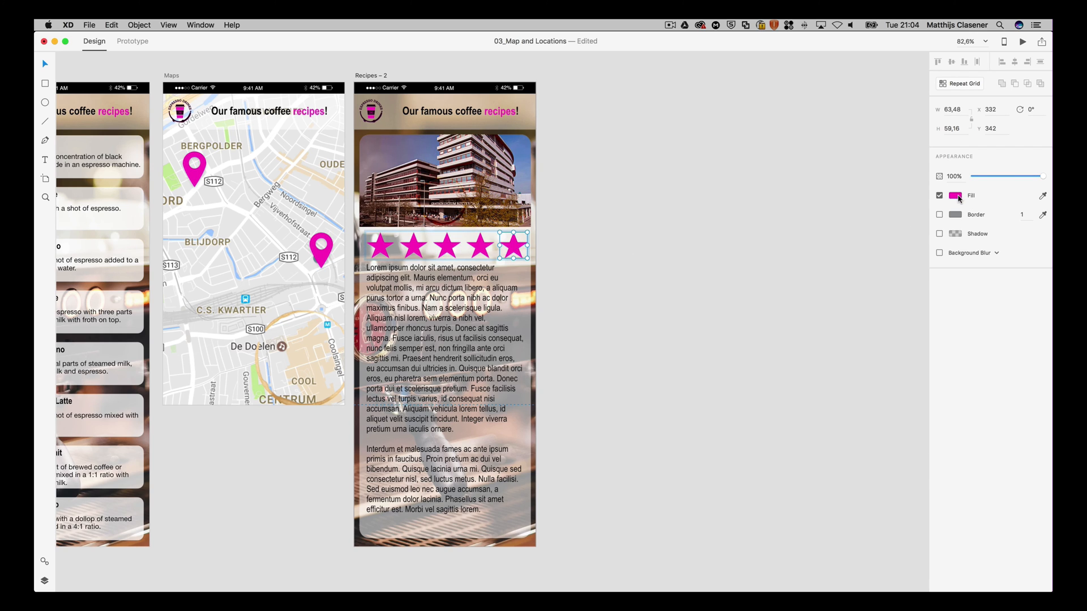
pyautogui.click(954, 195)
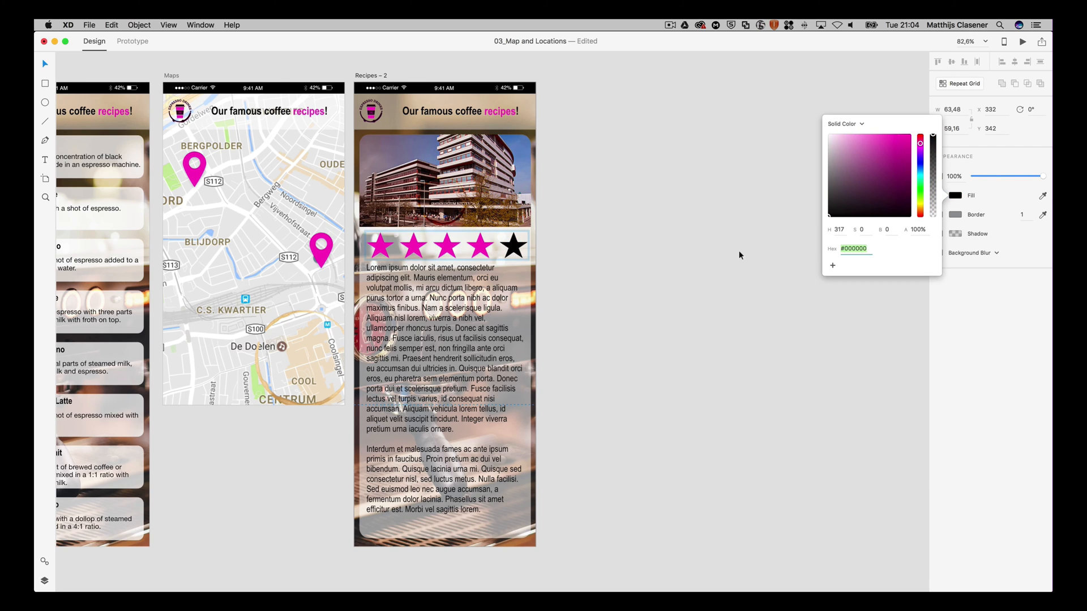
pyautogui.click(723, 259)
pyautogui.write('Main Location')
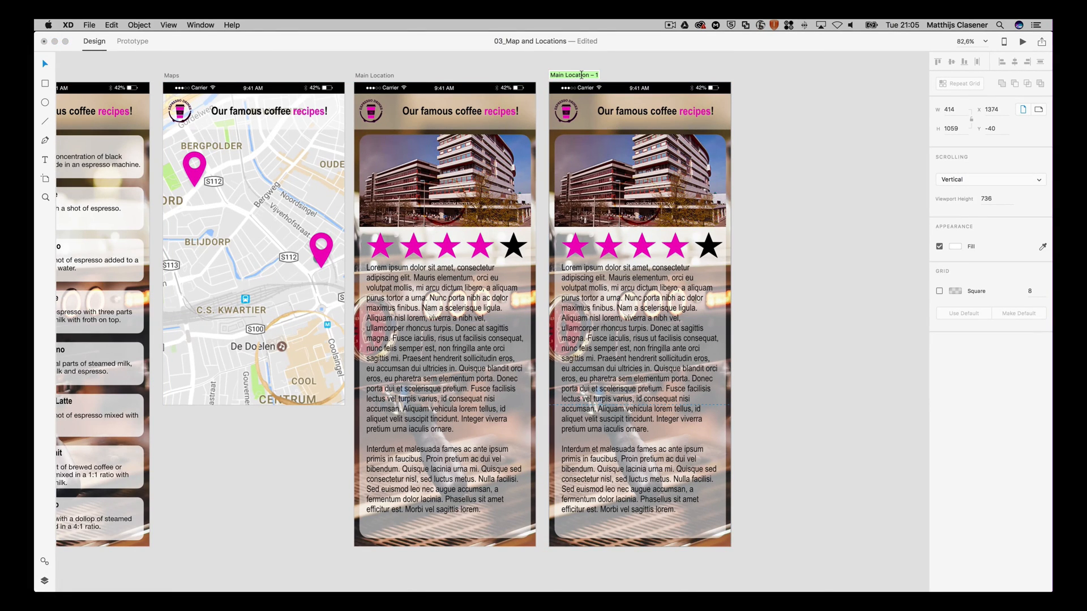
# Name the duplicated artboard 'K12 Location' and select its building photo
pyautogui.write('K12 Lo')
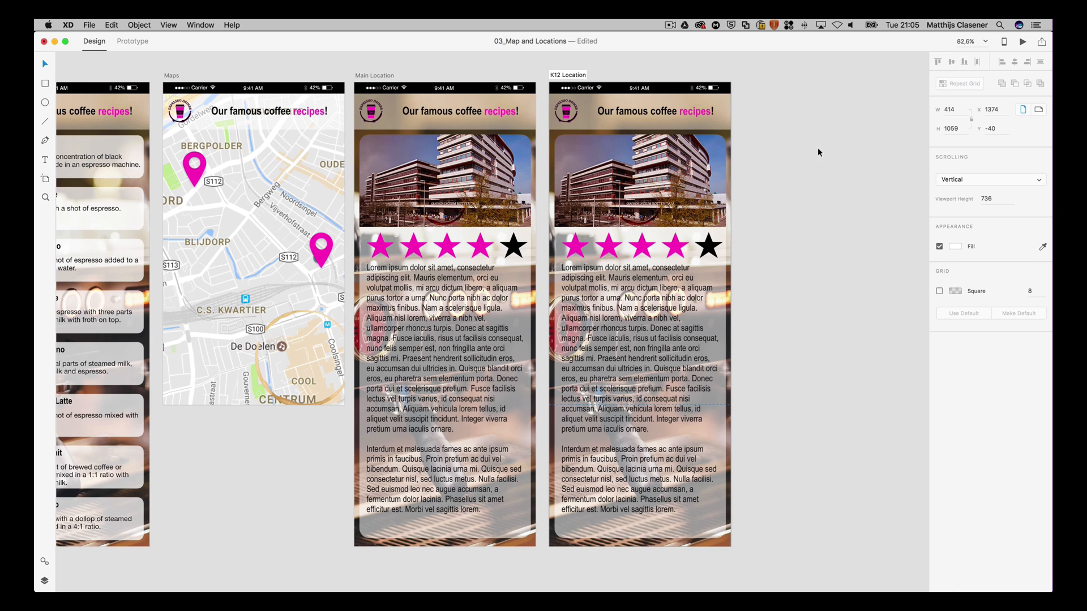
pyautogui.click(639, 181)
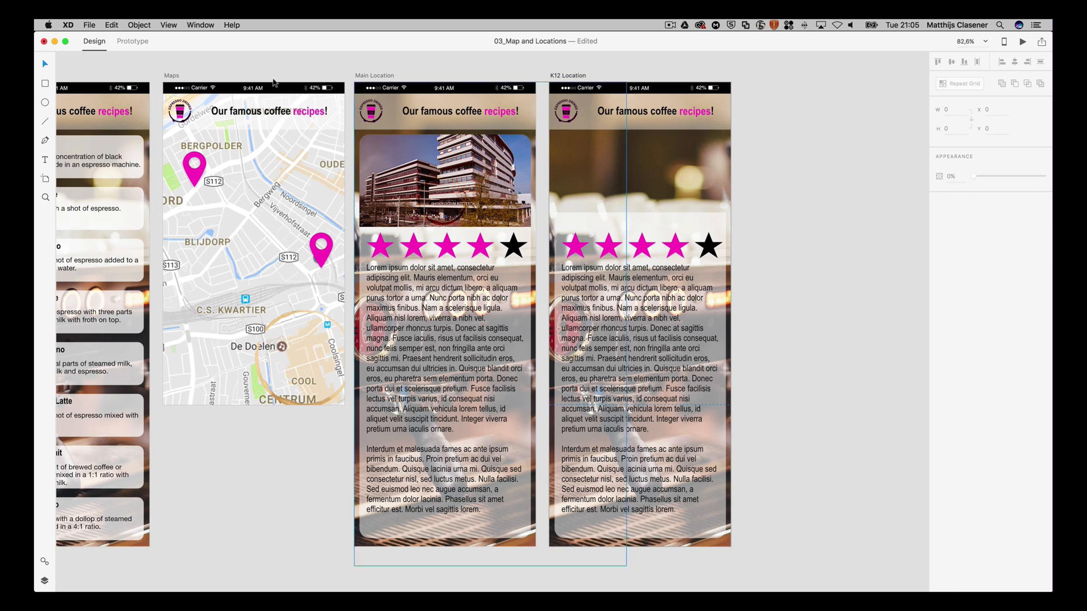
pyautogui.click(89, 25)
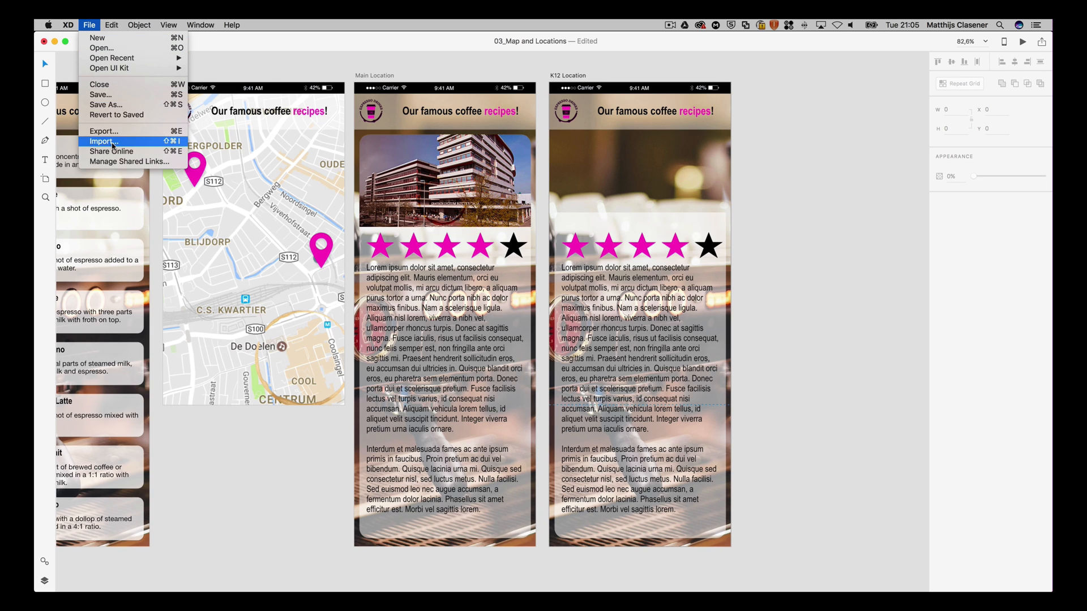
# Import the K12 building photo onto K12 Location with top corner radii of 22
pyautogui.click(103, 142)
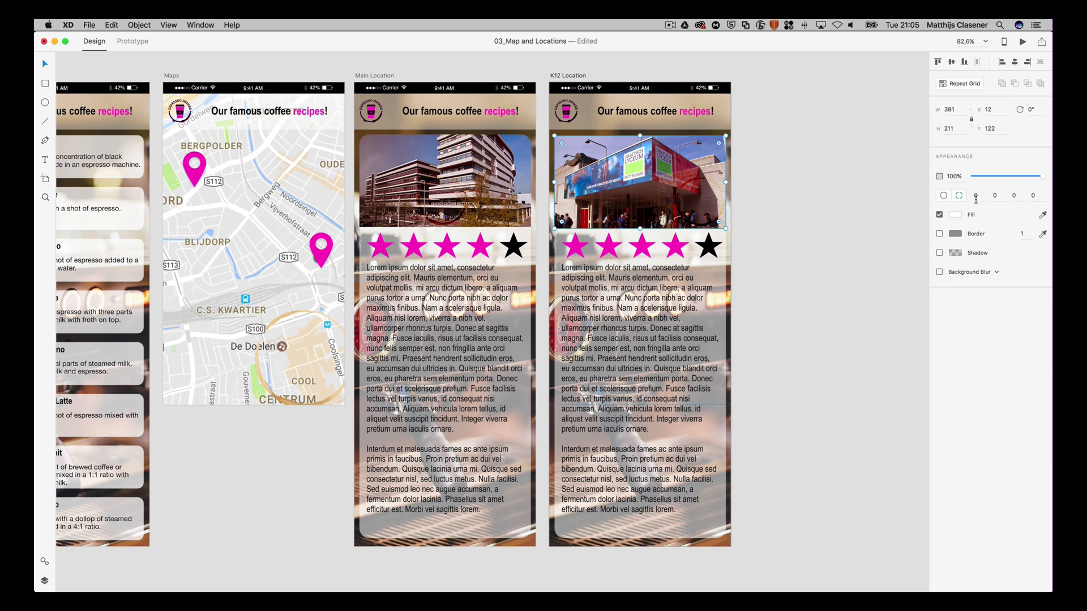
pyautogui.write('22')
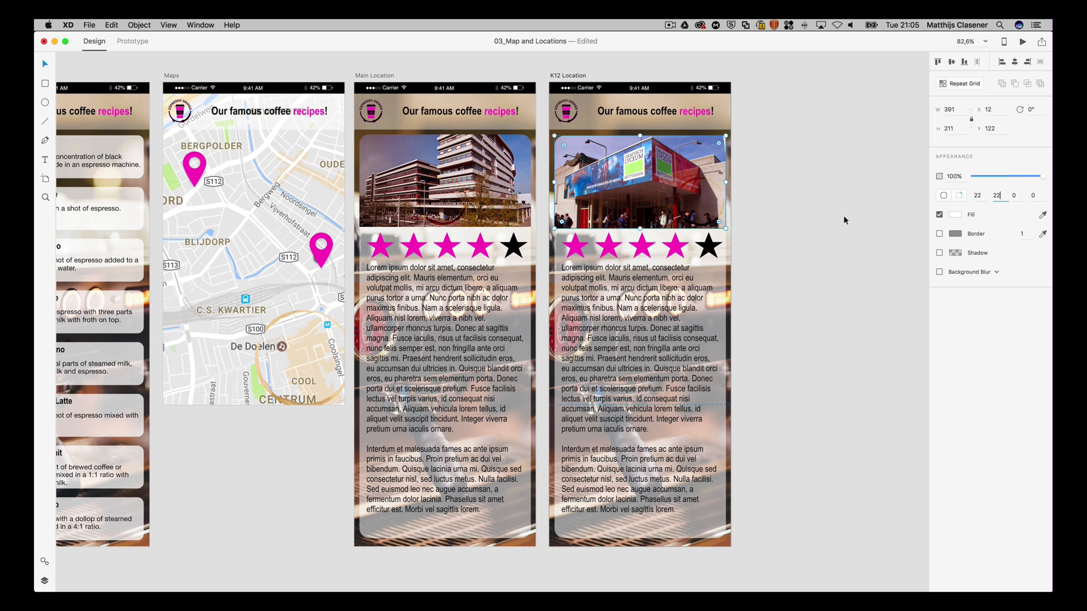
pyautogui.click(643, 197)
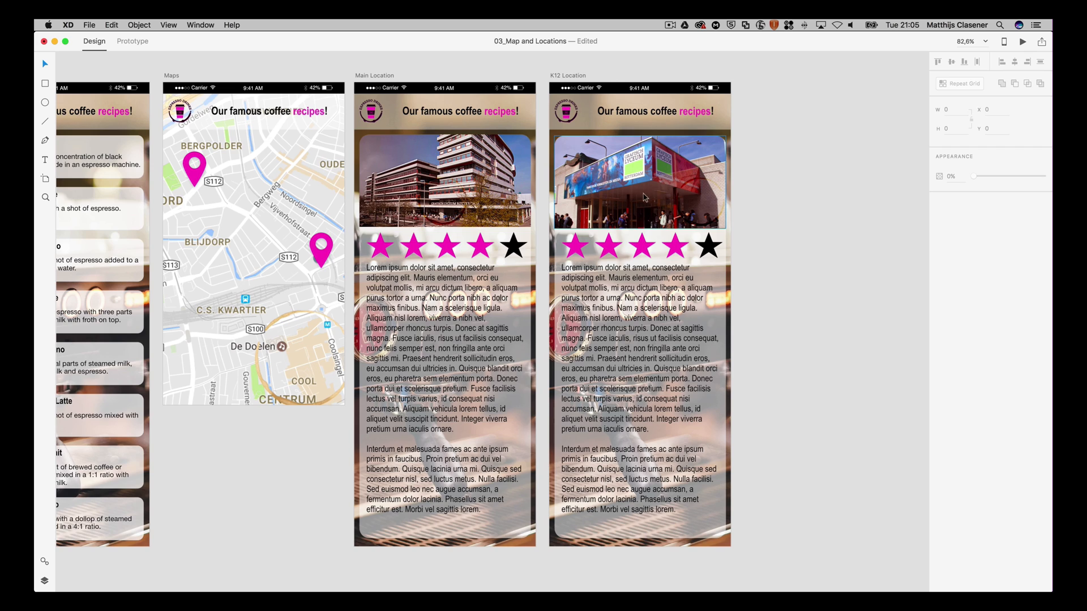